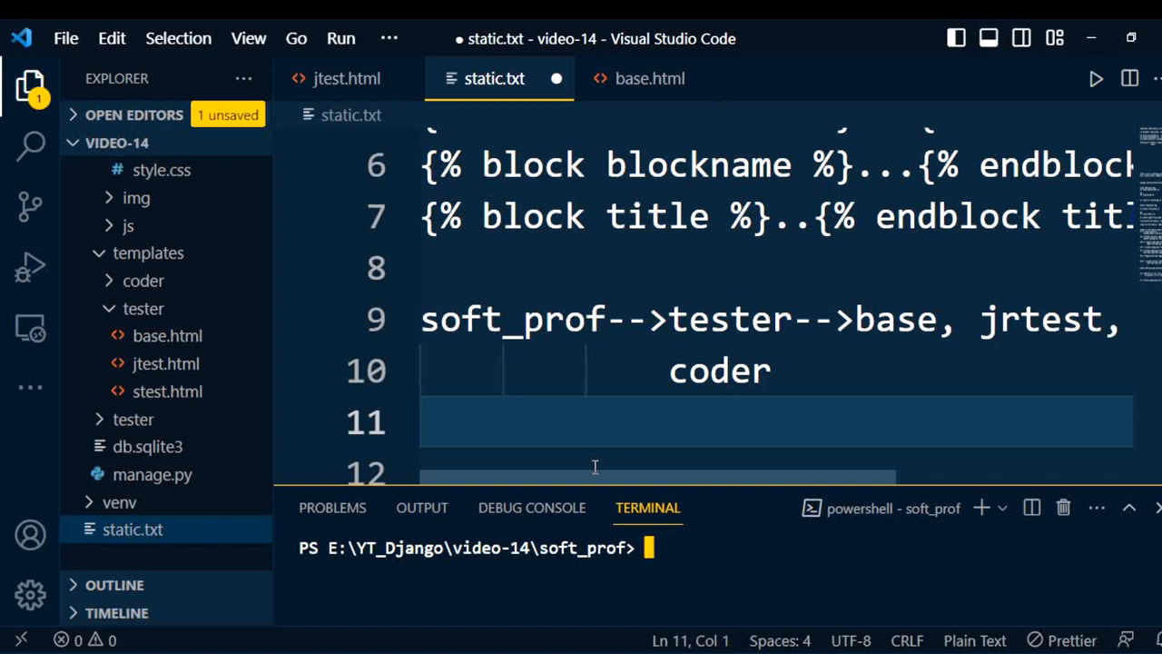
{"action": "mouse_move", "coordinate": [536, 309]}
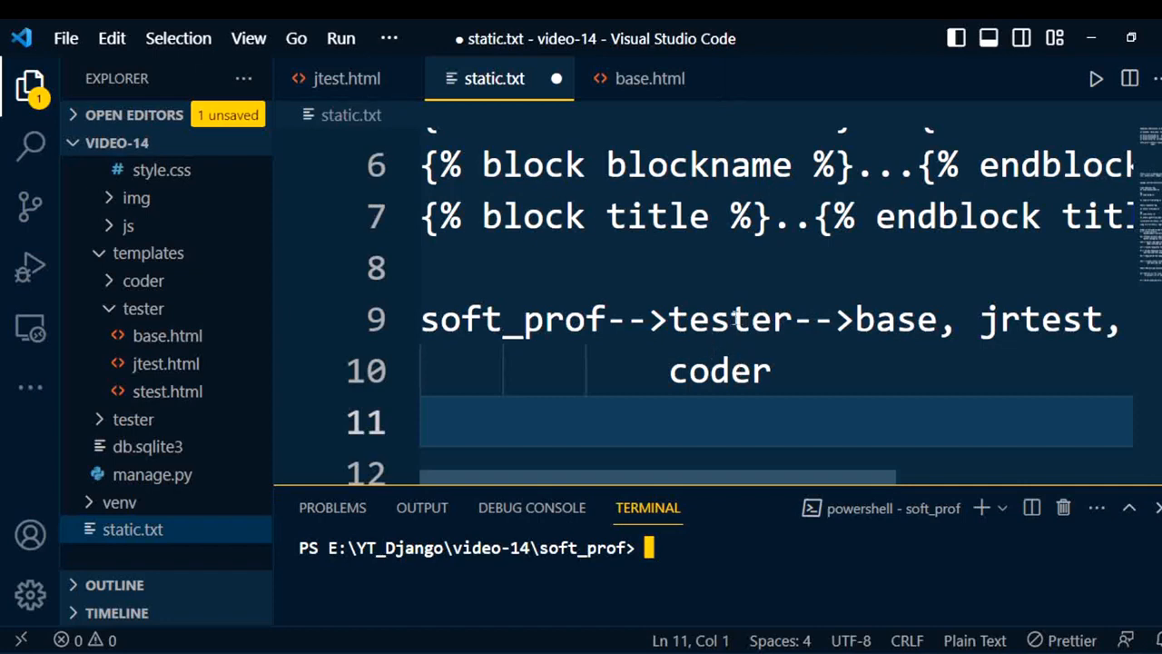
Open the empty style.css from the static/css folder in the editor
{"action": "scroll", "scroll_direction": "right", "scroll_amount": 3}
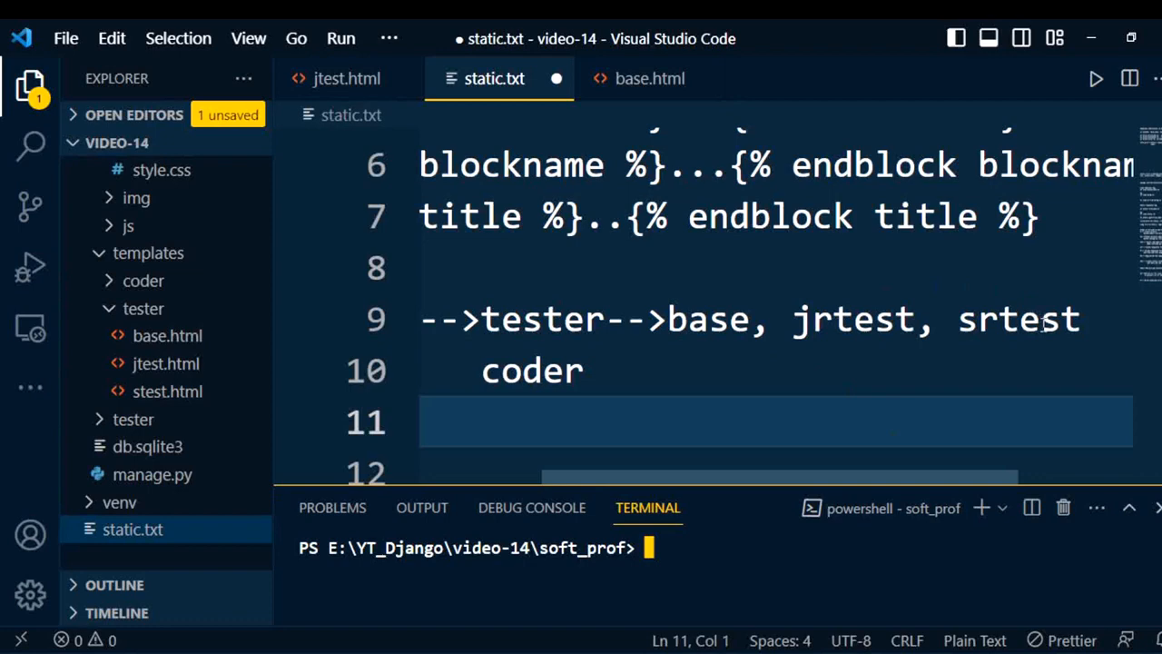
{"action": "mouse_move", "coordinate": [658, 311]}
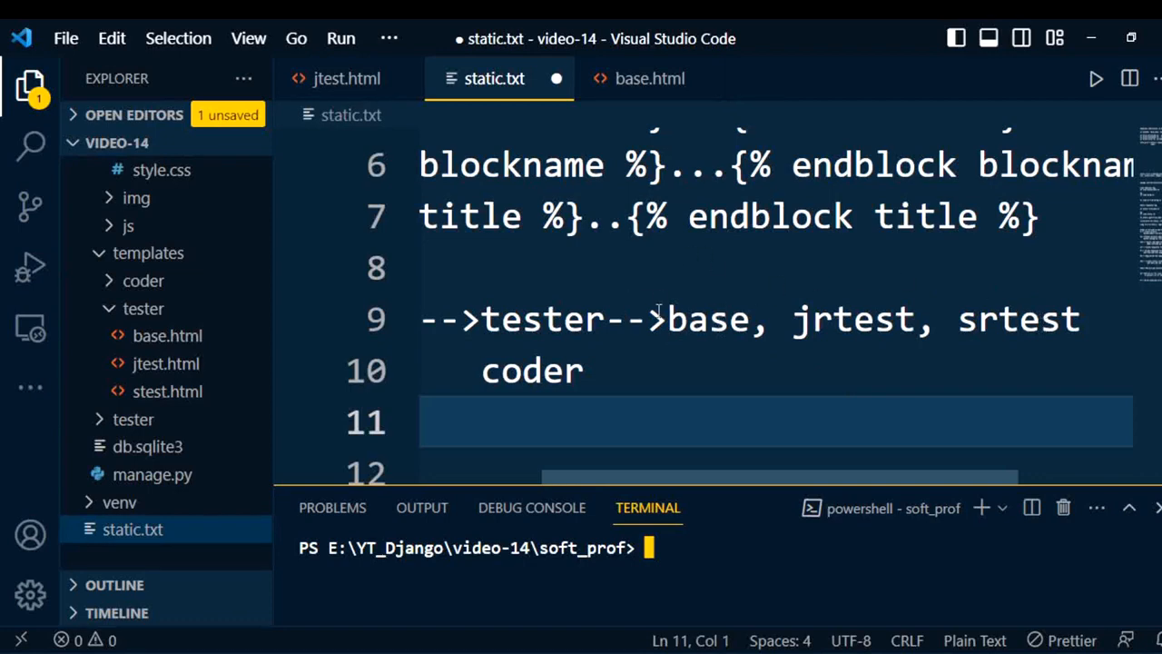
{"action": "mouse_move", "coordinate": [969, 341]}
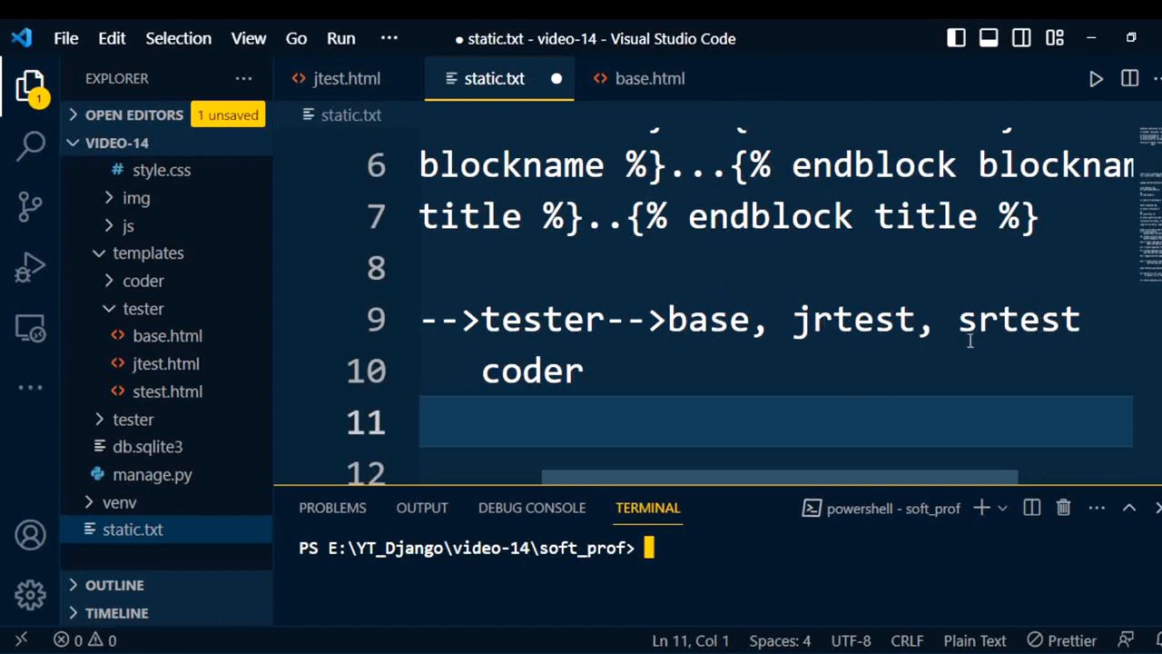
{"action": "mouse_move", "coordinate": [754, 327]}
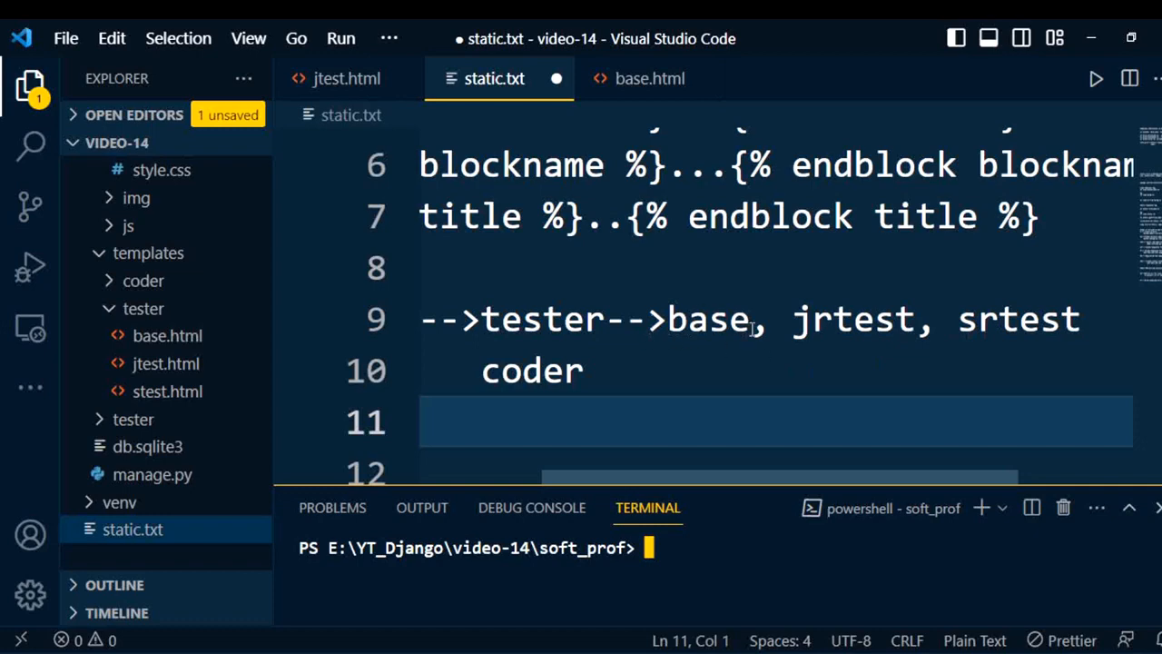
{"action": "mouse_move", "coordinate": [653, 319]}
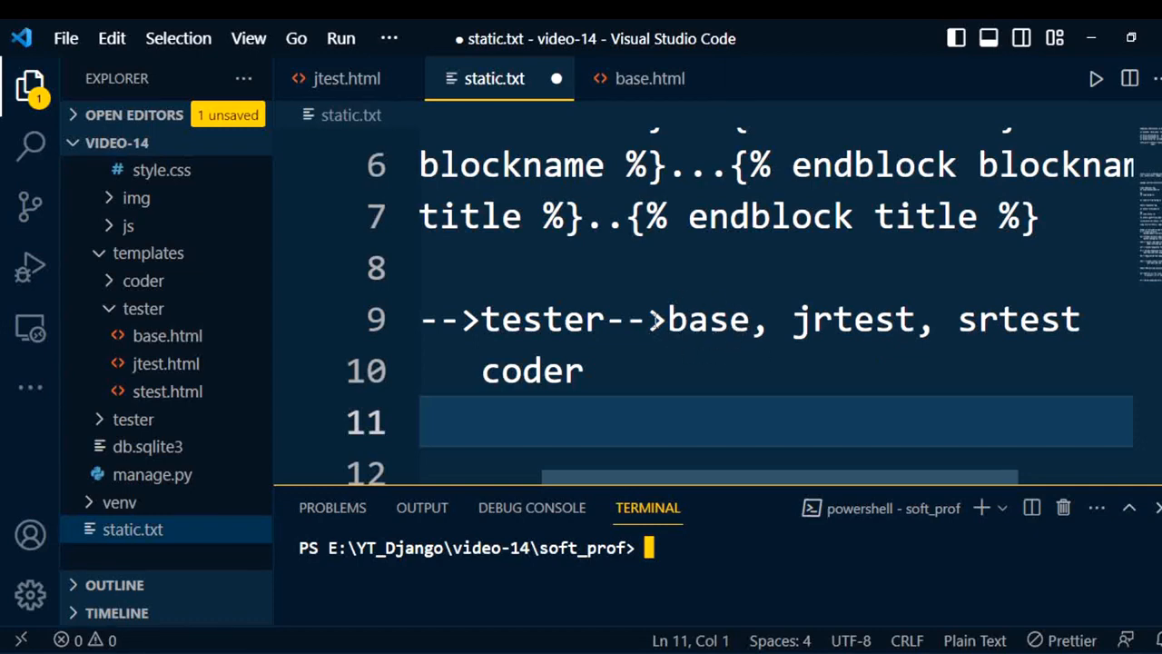
{"action": "mouse_move", "coordinate": [1024, 315]}
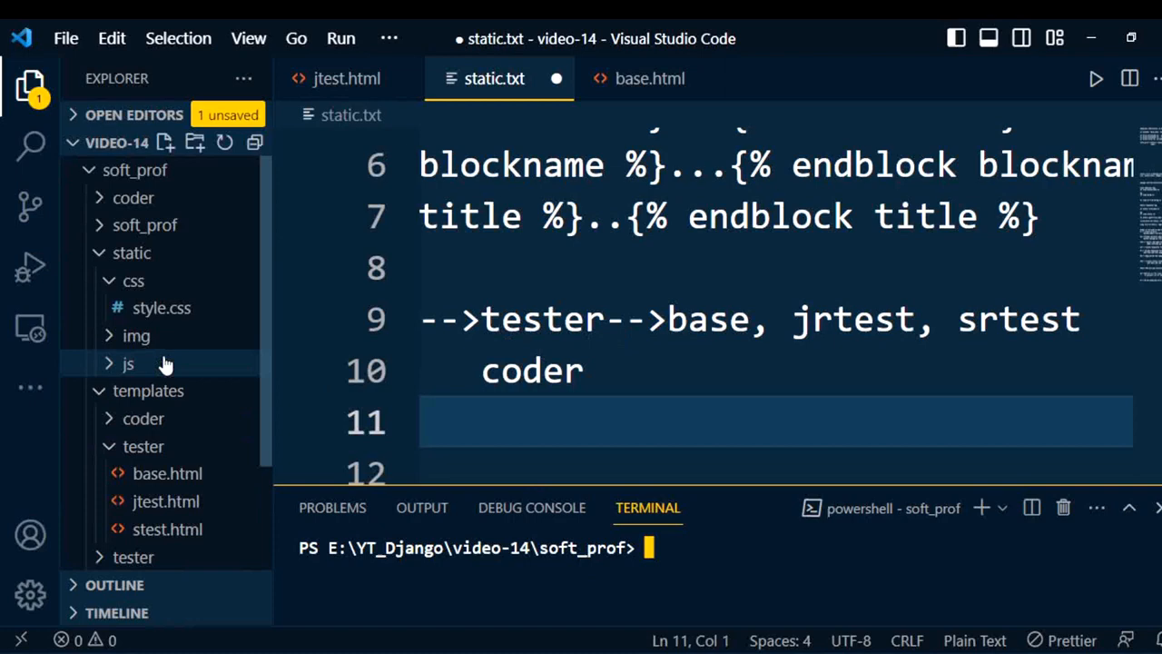
{"action": "left_click", "coordinate": [131, 253]}
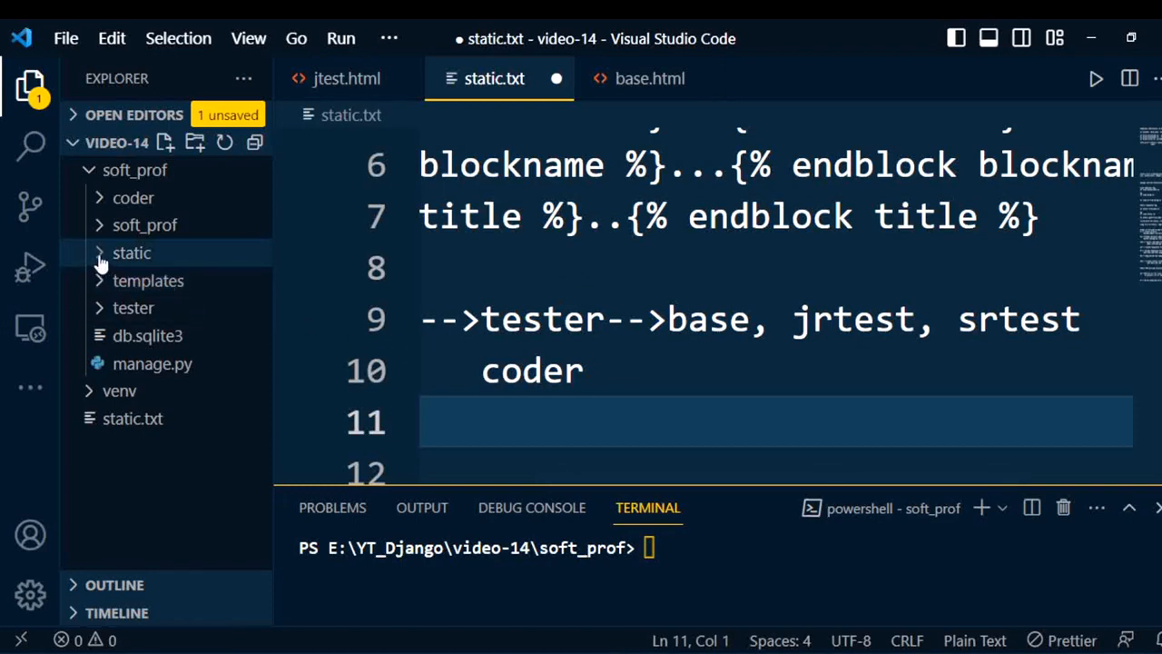
{"action": "left_click", "coordinate": [132, 253]}
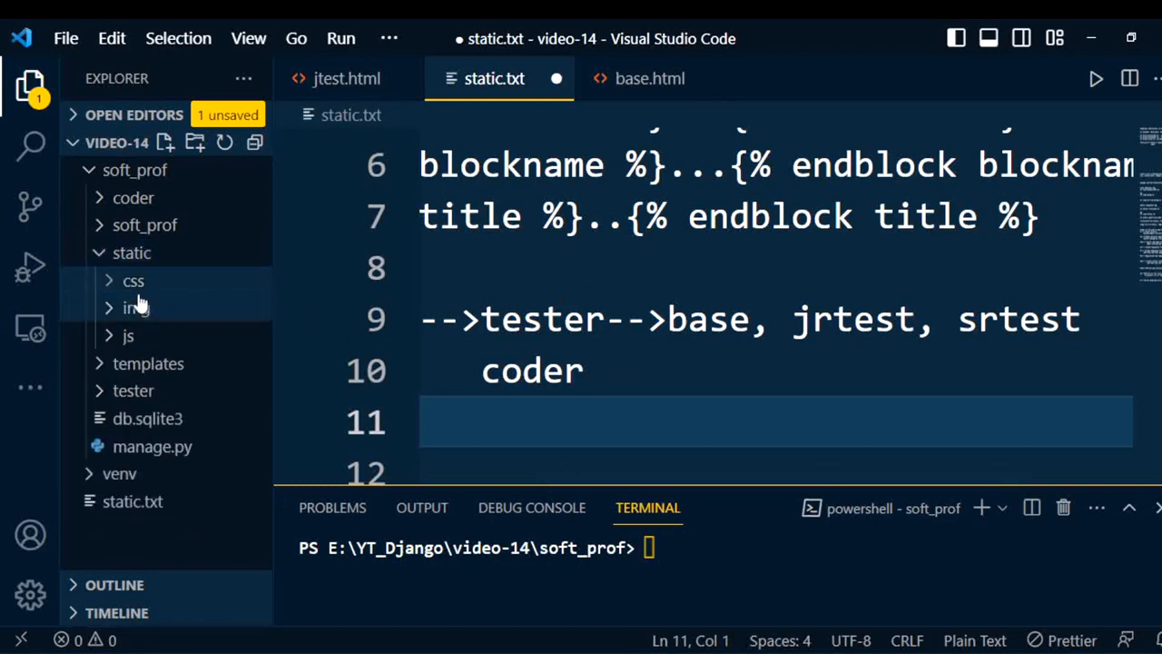
{"action": "mouse_move", "coordinate": [128, 334]}
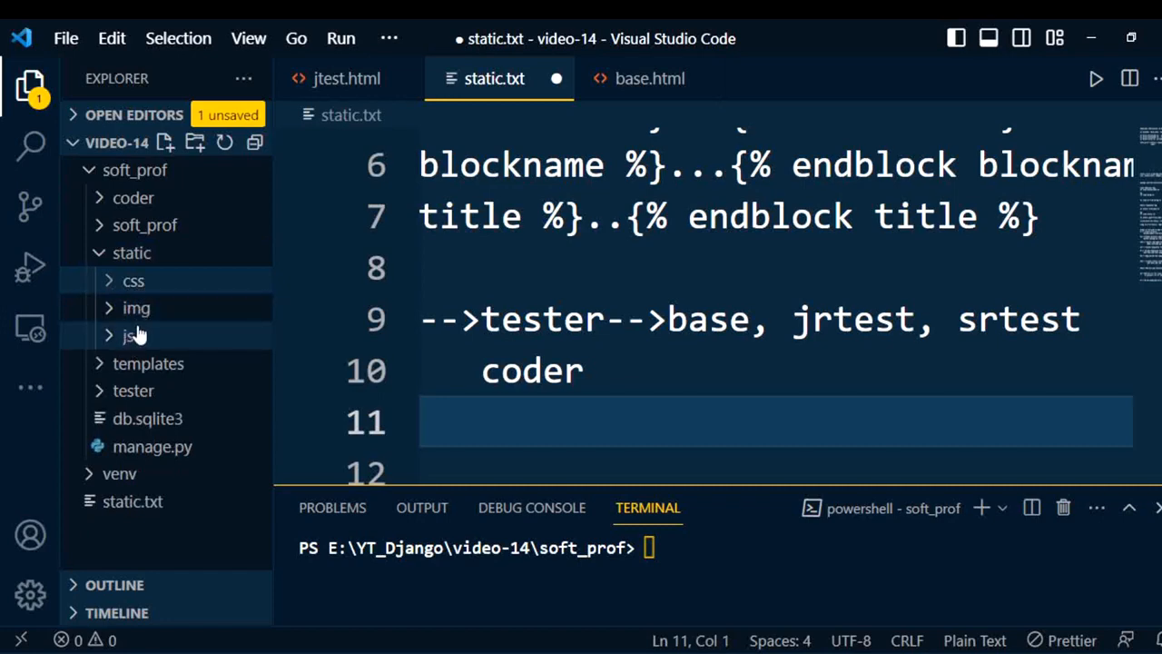
{"action": "left_click", "coordinate": [133, 281]}
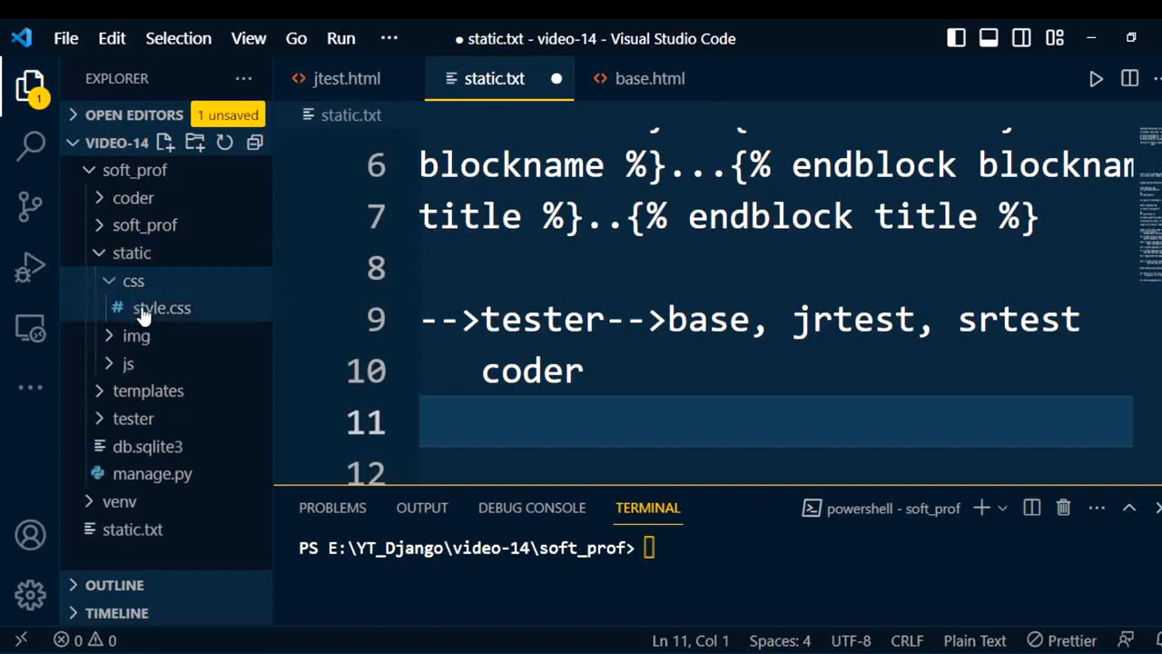
{"action": "left_click", "coordinate": [161, 308]}
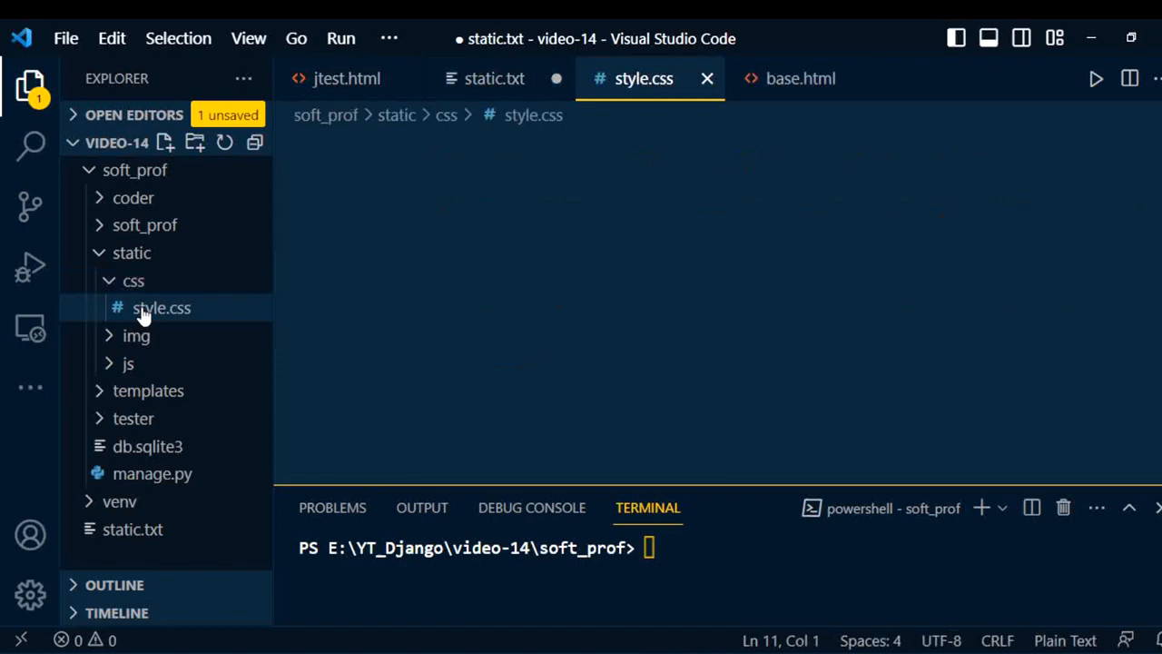
Review the topnav link padding and hover rules, then expand templates to show the tester folder
{"action": "left_click", "coordinate": [162, 307]}
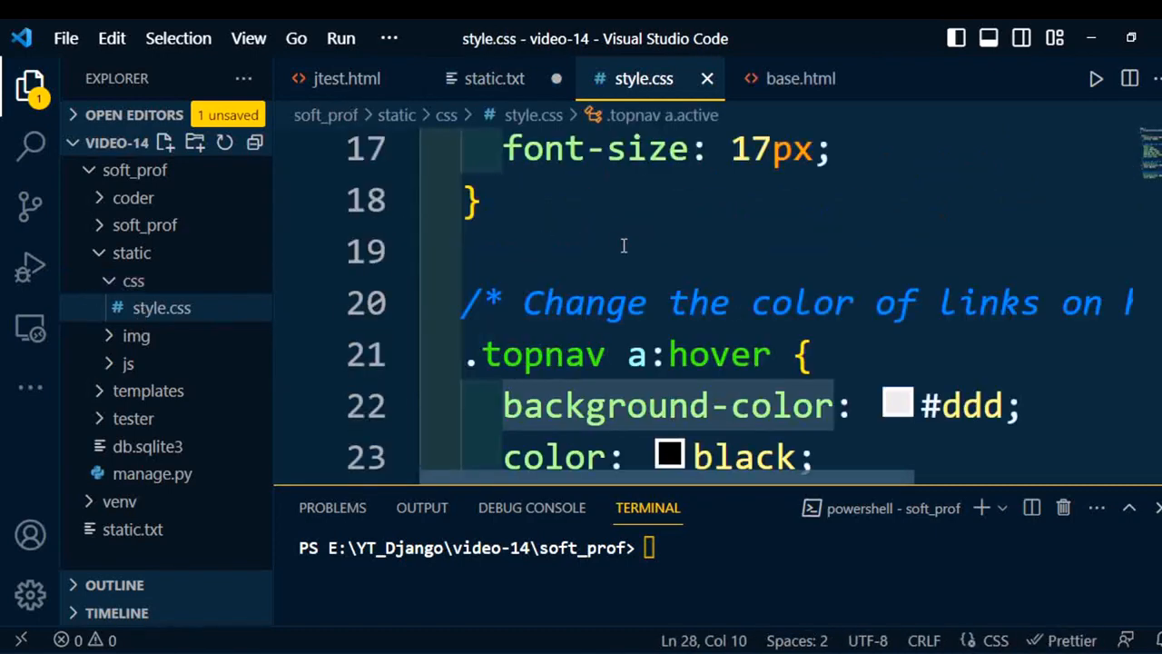
{"action": "scroll", "scroll_direction": "up", "scroll_amount": 3}
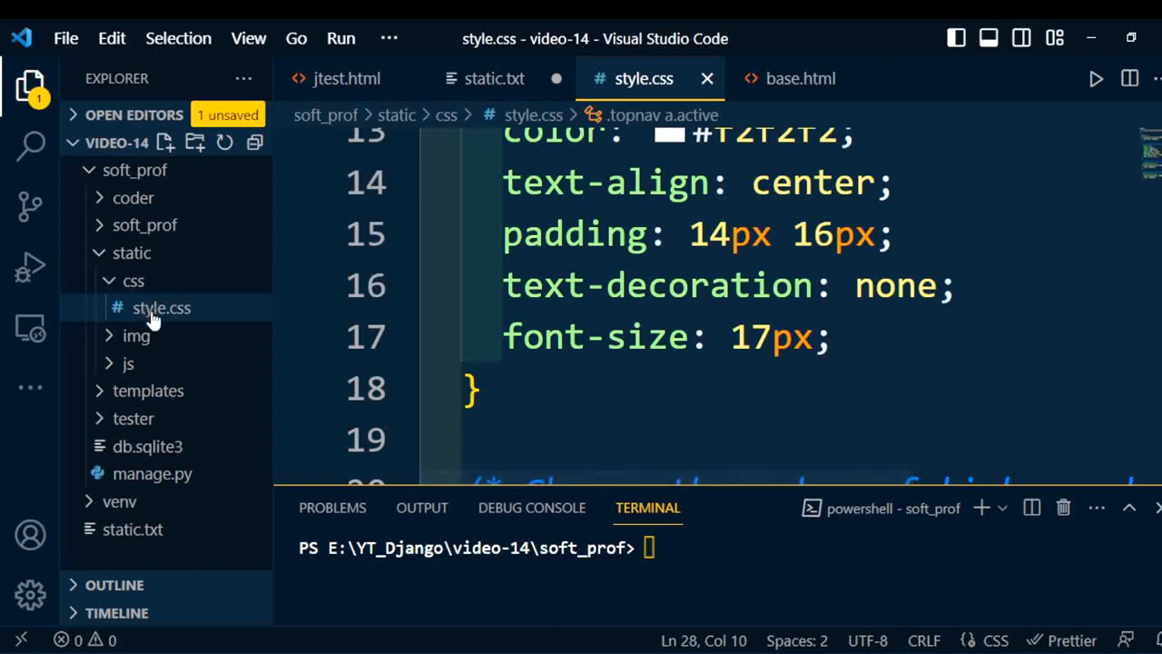
{"action": "mouse_move", "coordinate": [343, 329]}
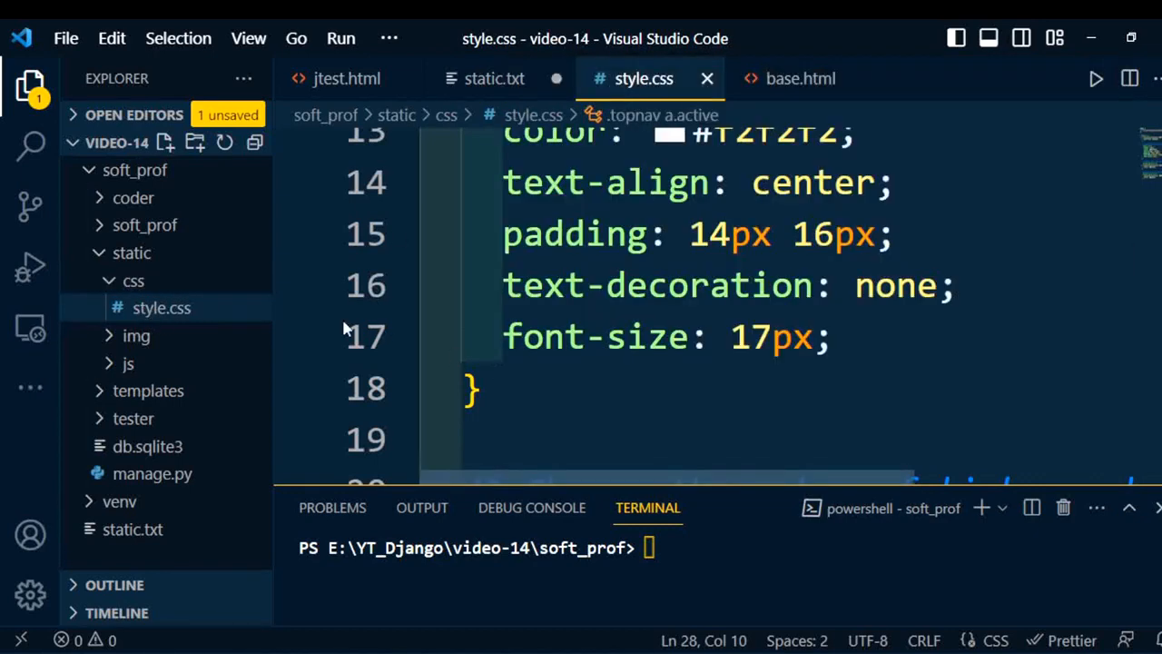
{"action": "left_click", "coordinate": [148, 390]}
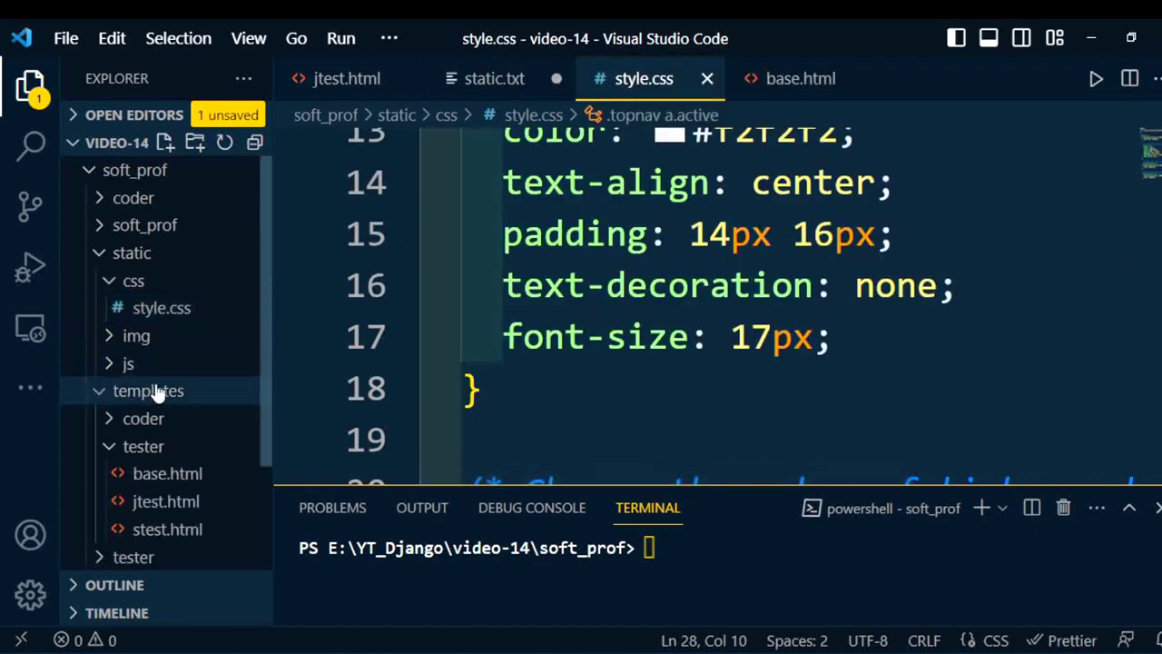
{"action": "scroll", "scroll_direction": "down", "scroll_amount": 3}
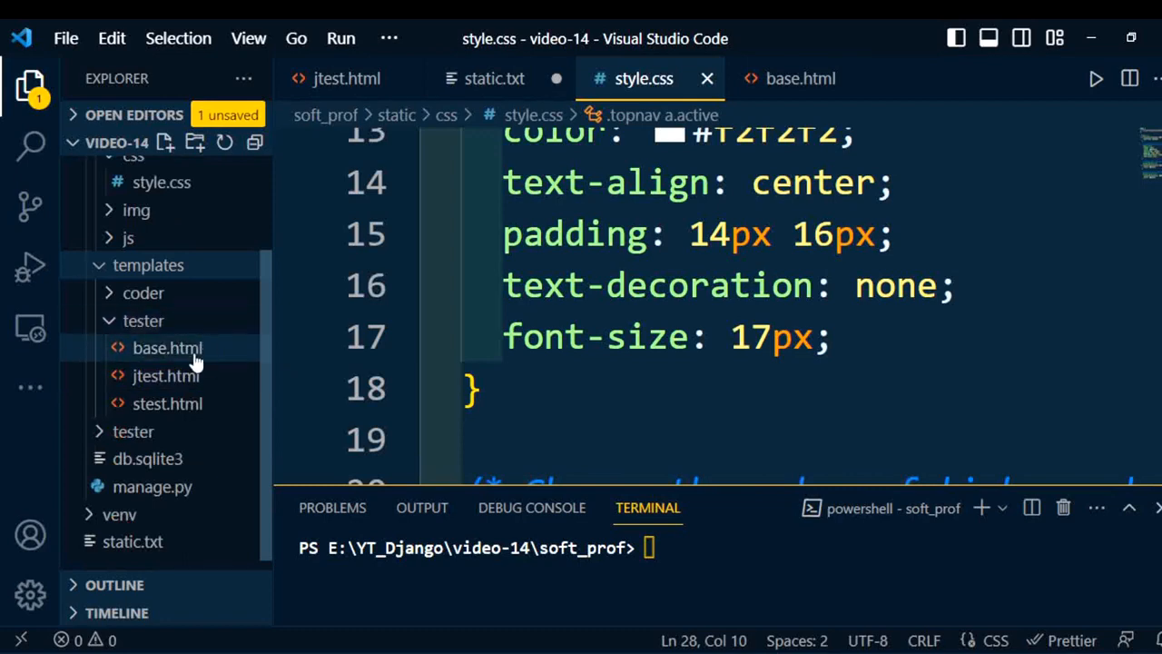
Start a stylesheet <link rel> tag after </title> in base.html
{"action": "left_click", "coordinate": [167, 347]}
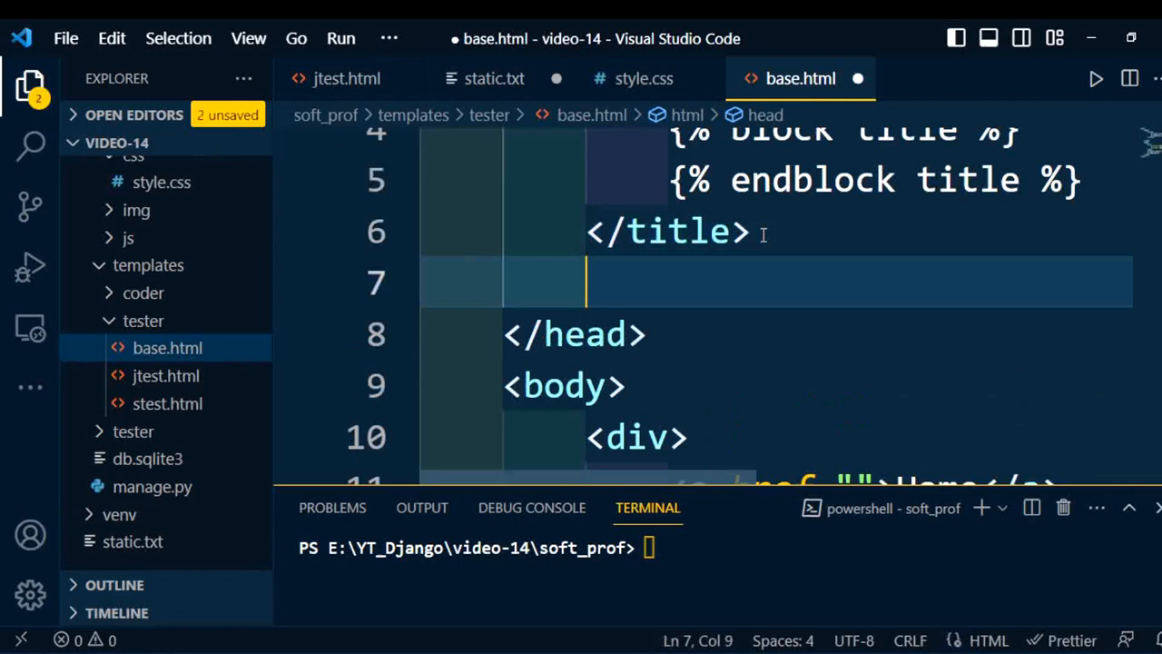
{"action": "type", "text": "<link"}
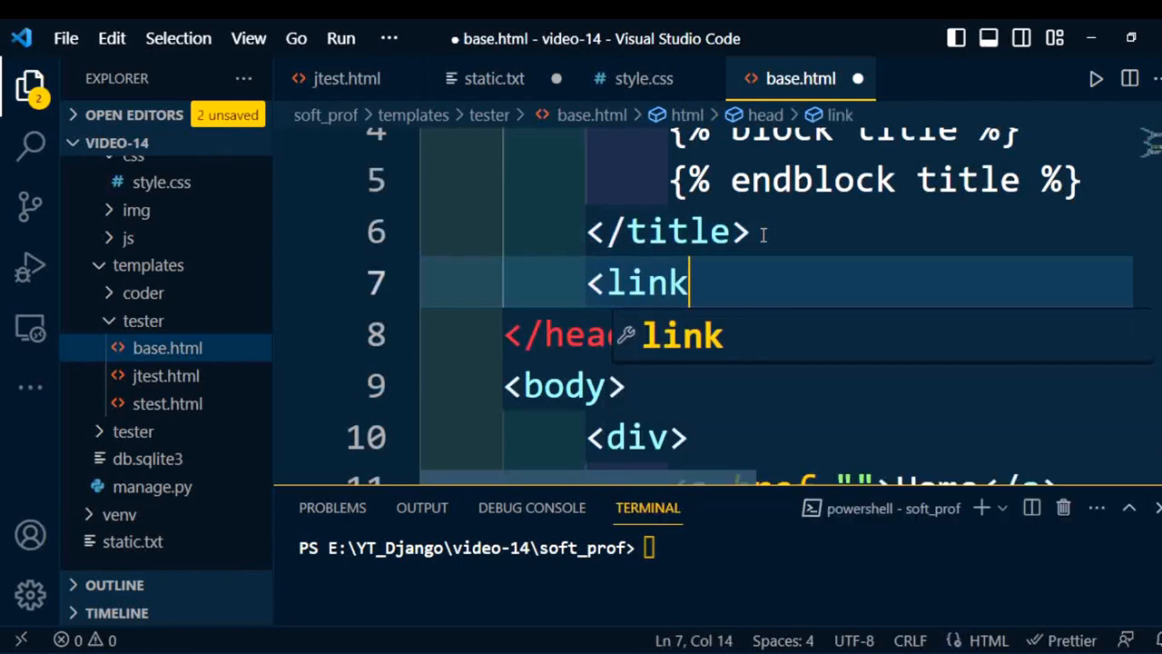
{"action": "type", "text": "rel=\"stylesheet"}
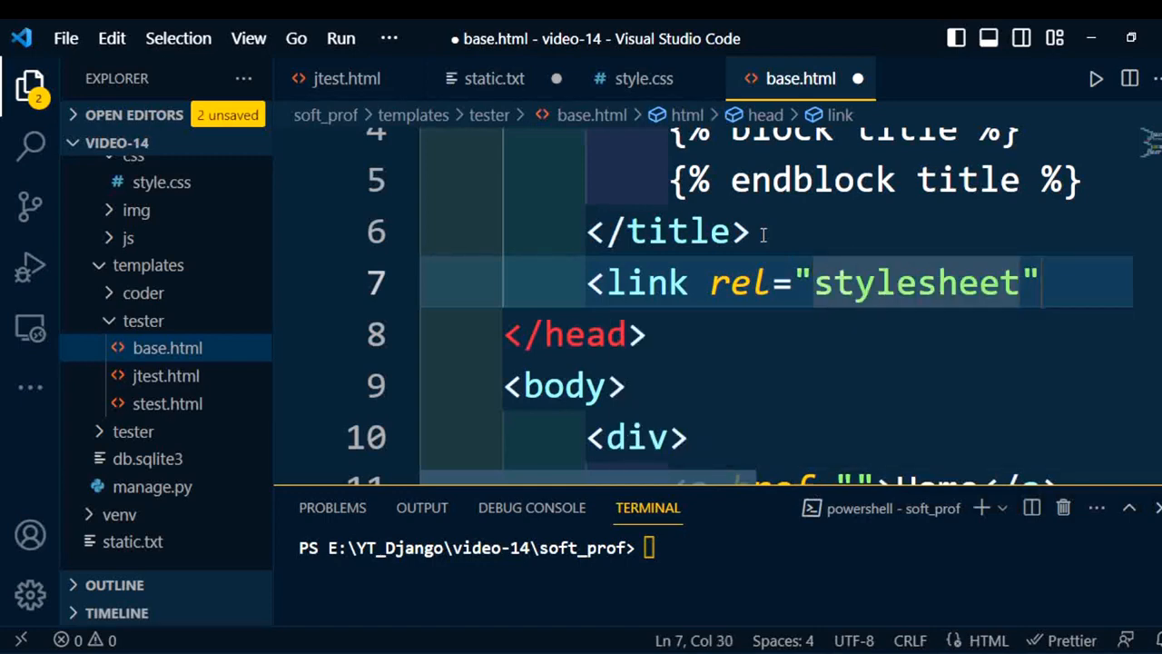
{"action": "key", "text": "Enter"}
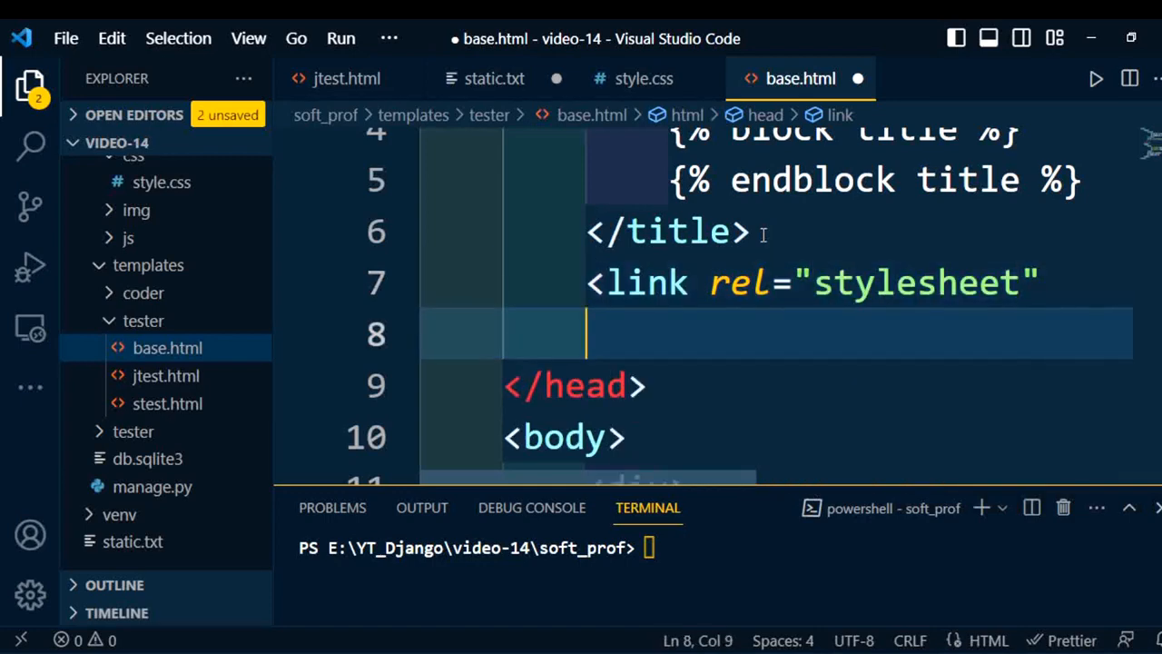
Set the link's href to {% static 'css/style.css' %} and save base.html
{"action": "type", "text": "href=\"{"}
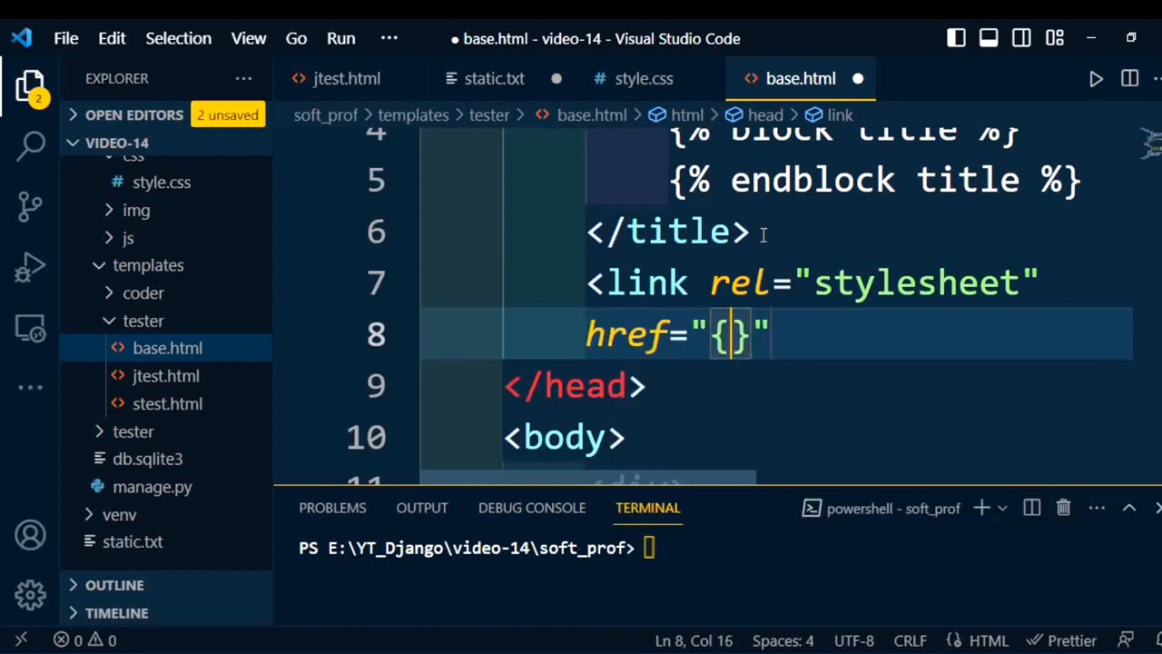
{"action": "type", "text": "%%"}
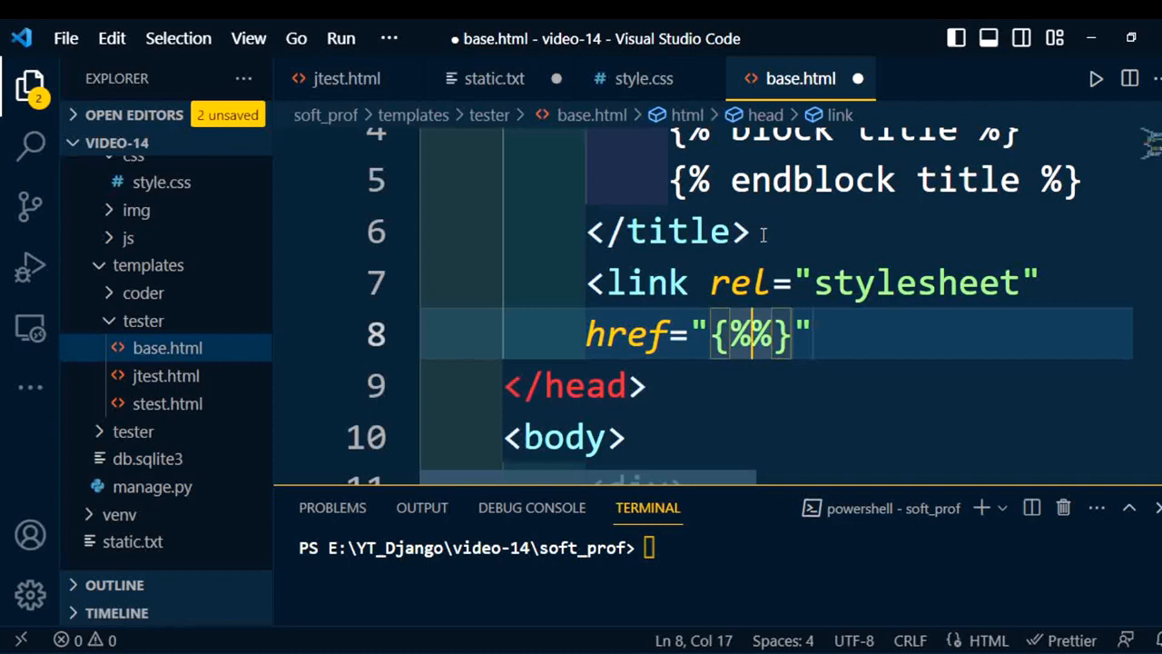
{"action": "type", "text": "static"}
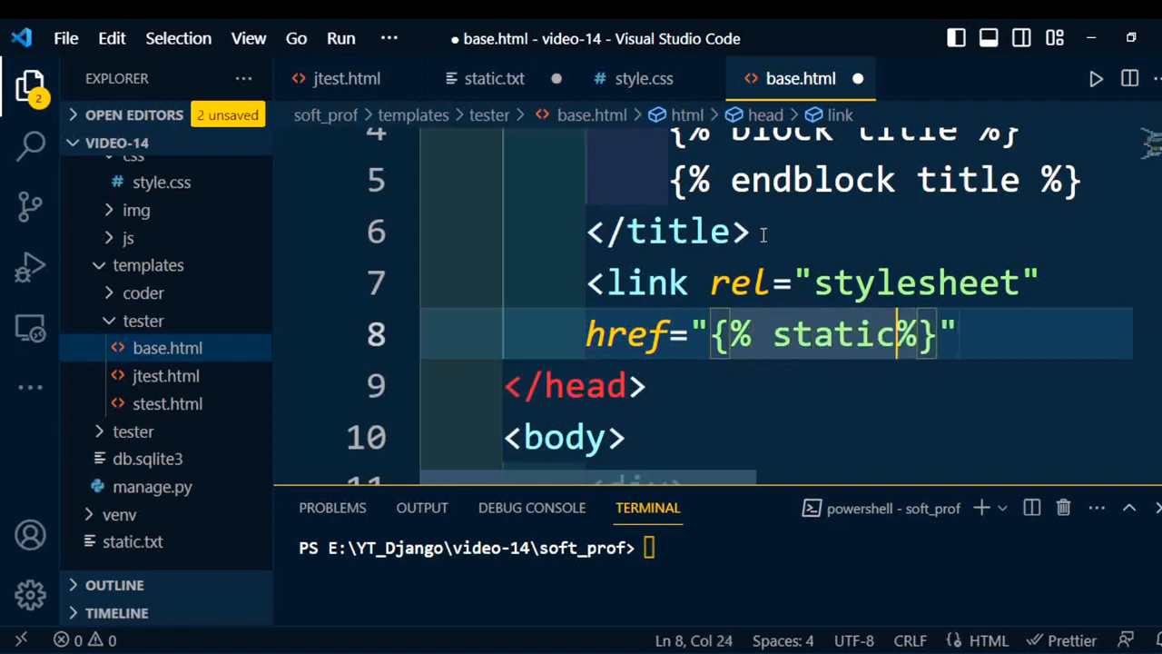
{"action": "type", "text": "'"}
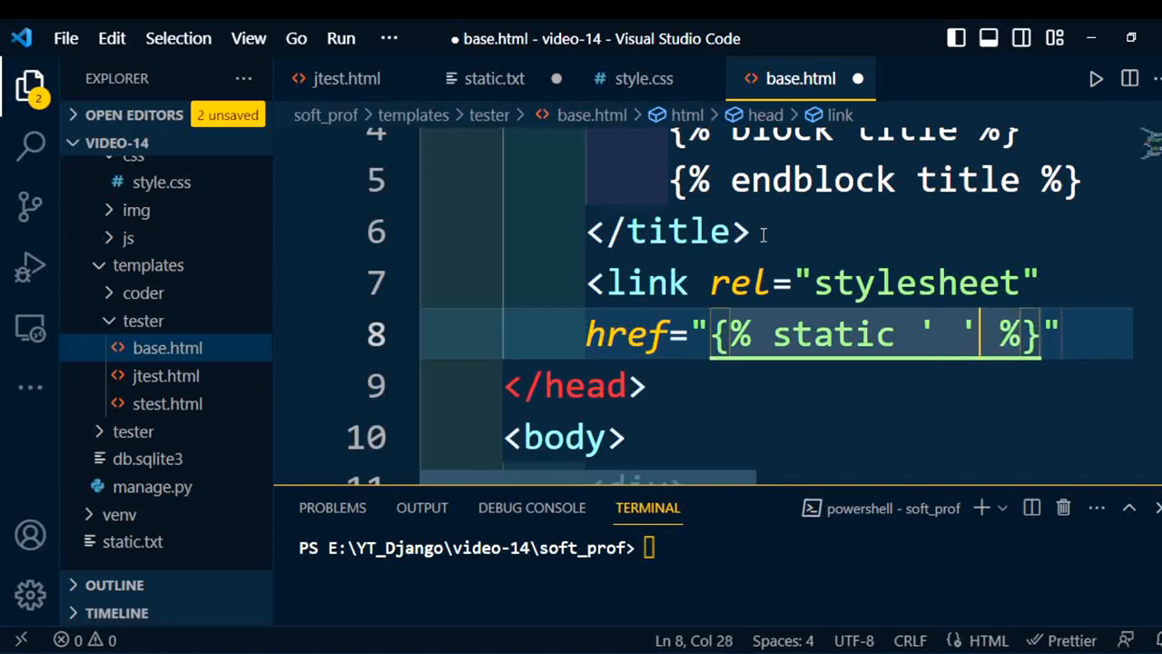
{"action": "type", "text": "c"}
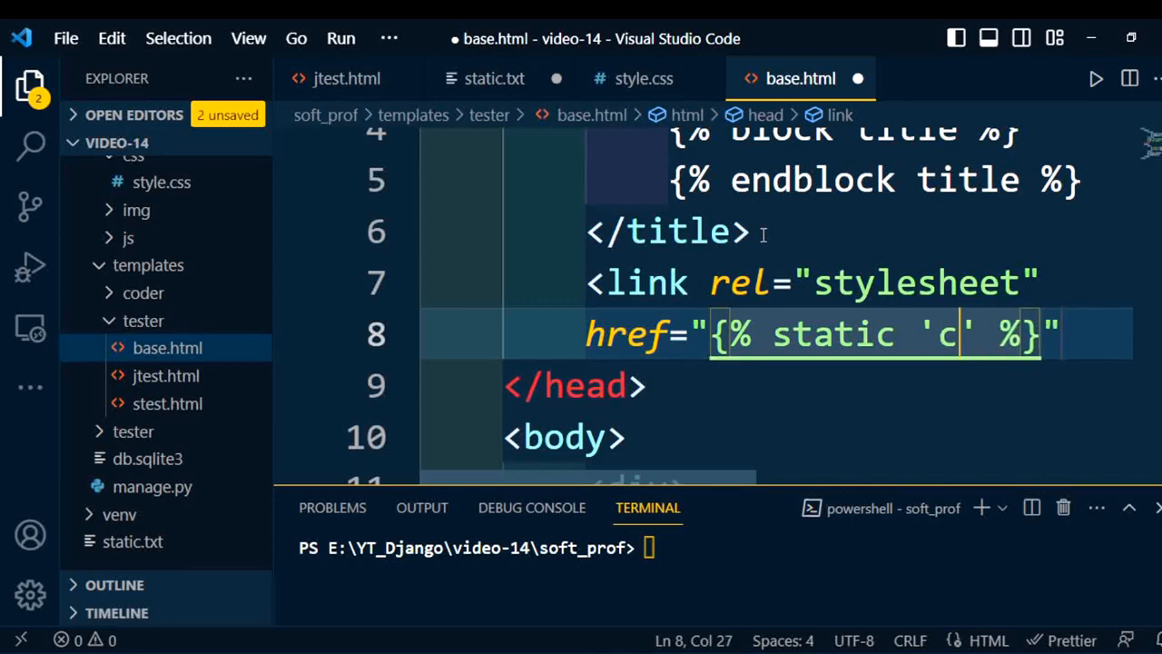
{"action": "type", "text": "ss/s"}
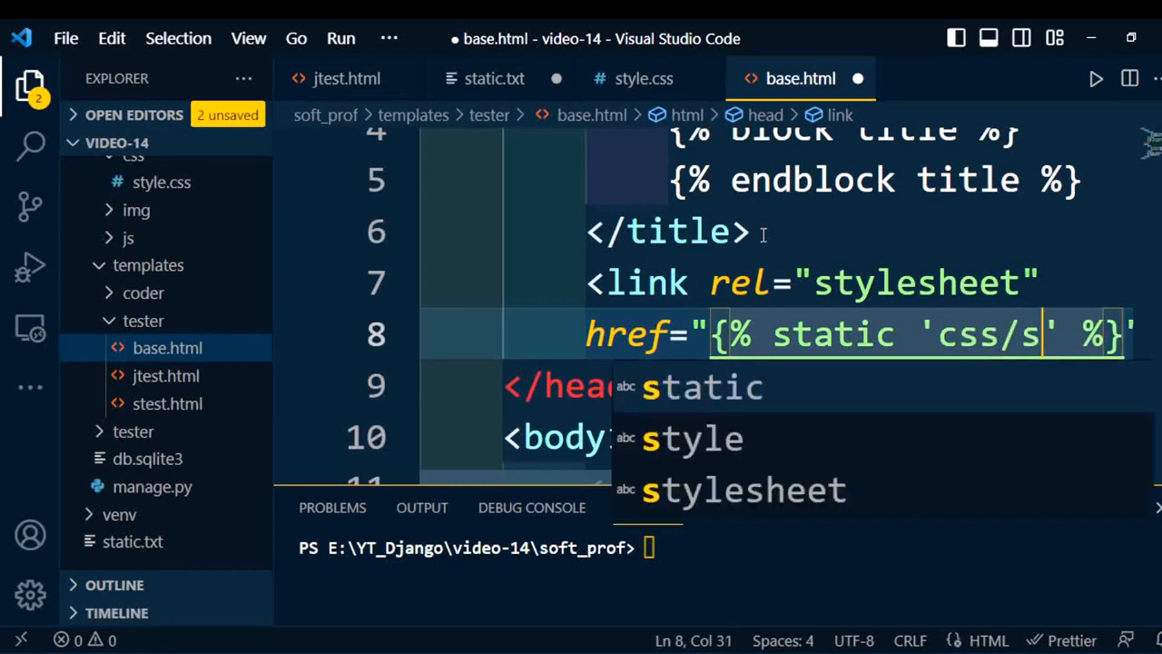
{"action": "type", "text": "tyle.css"}
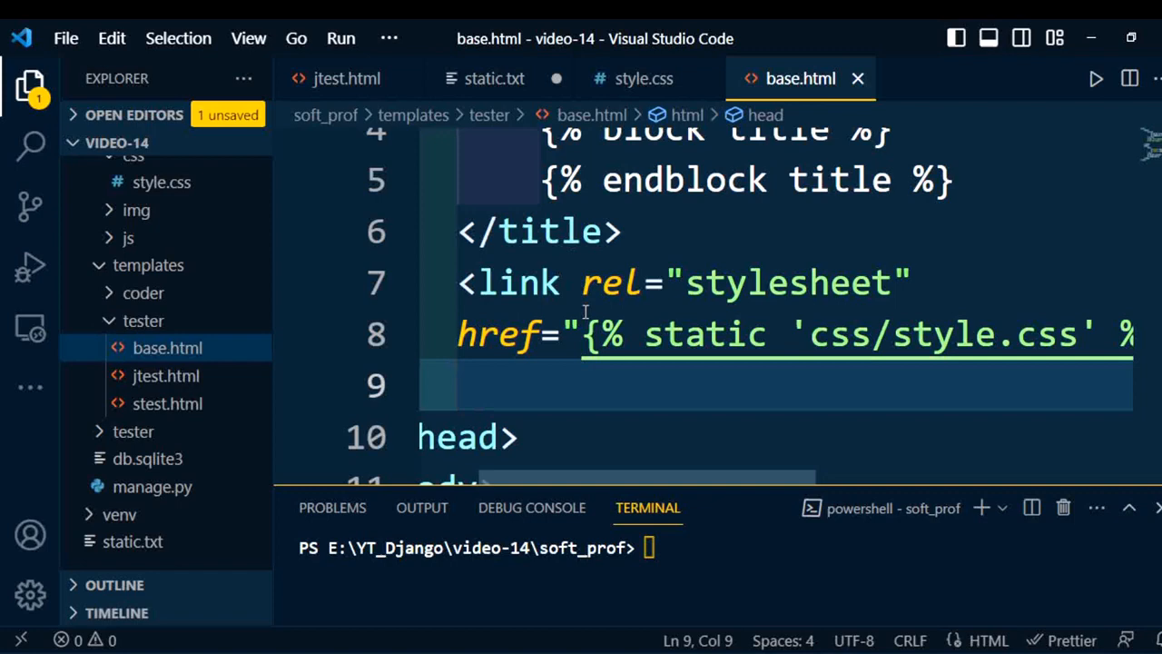
Scroll to line 18 of base.html and begin an <img> tag with a template tag
{"action": "scroll", "scroll_direction": "down", "scroll_amount": 3}
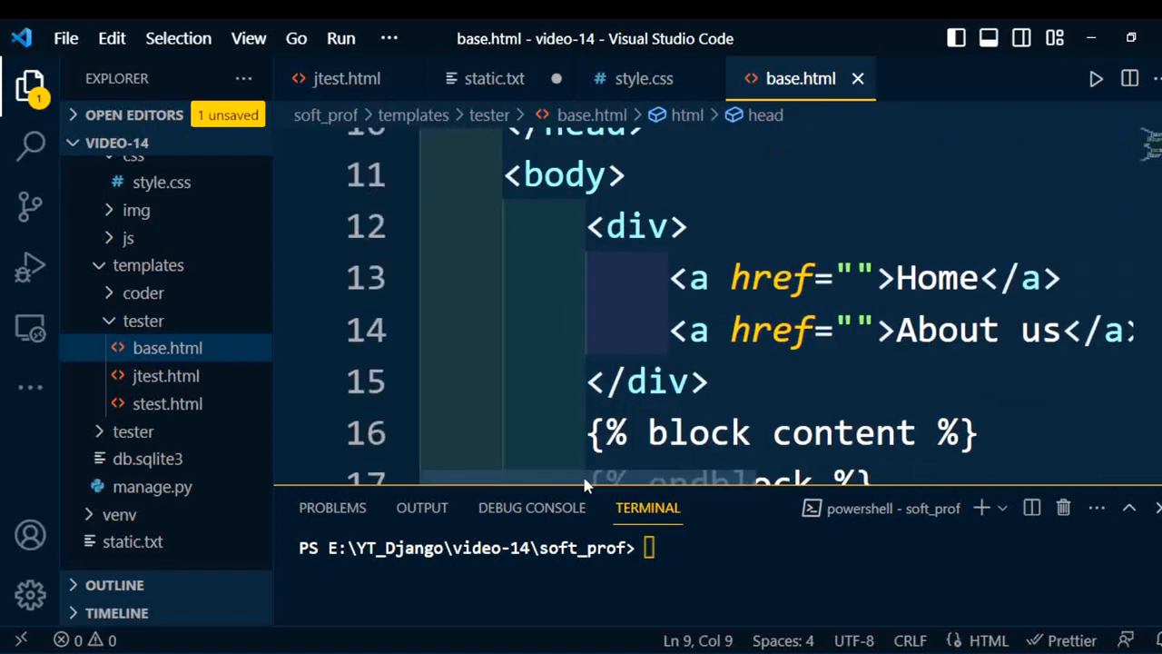
{"action": "scroll", "scroll_direction": "down", "scroll_amount": 3}
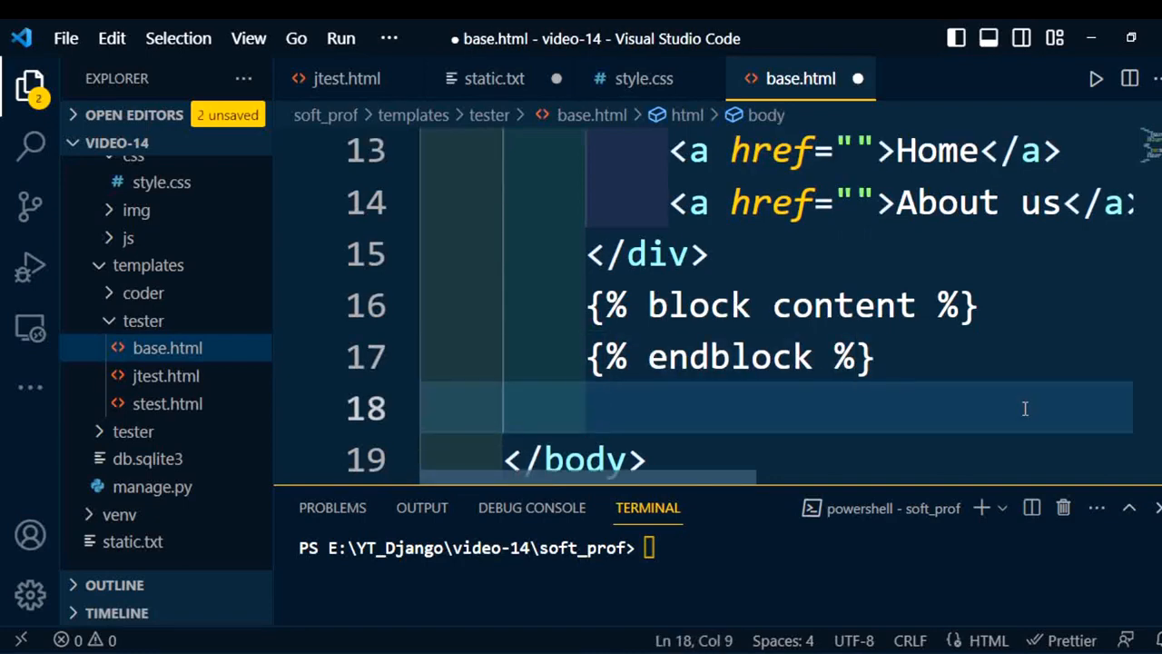
{"action": "type", "text": "<img src=\""}
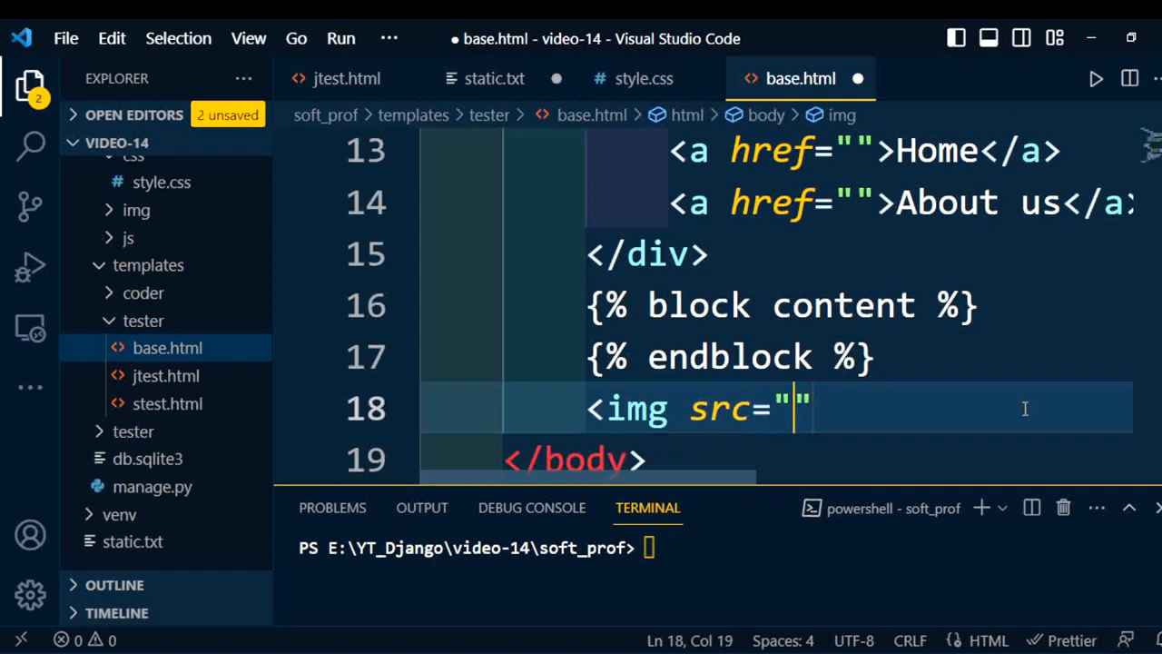
{"action": "type", "text": "{}"}
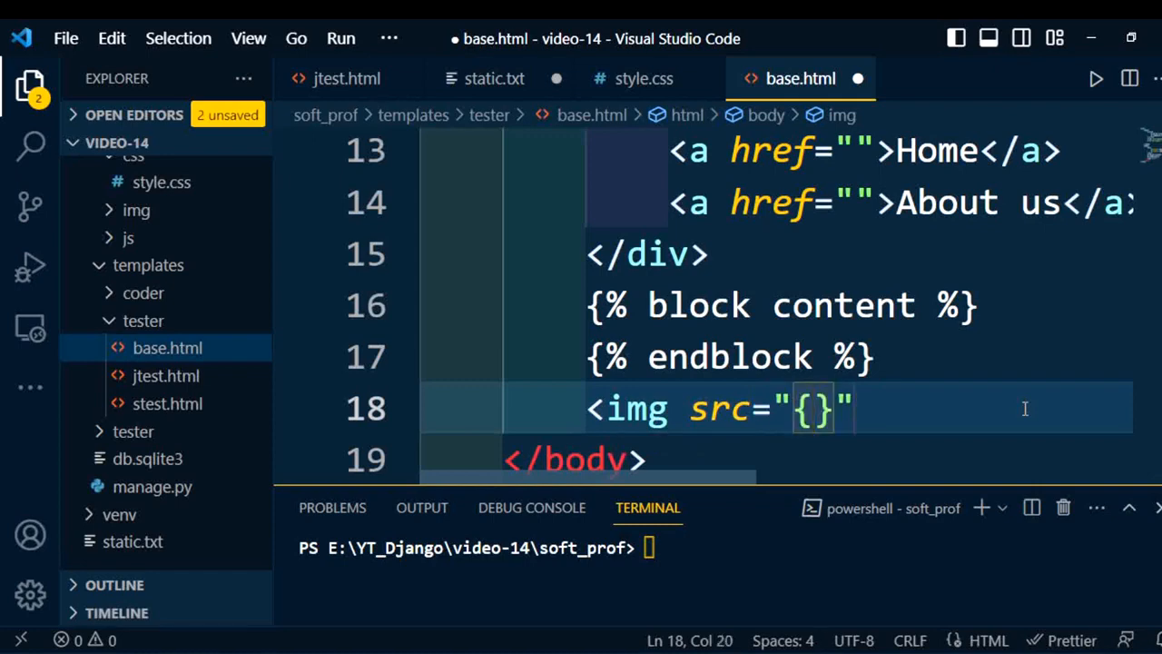
{"action": "type", "text": "%%"}
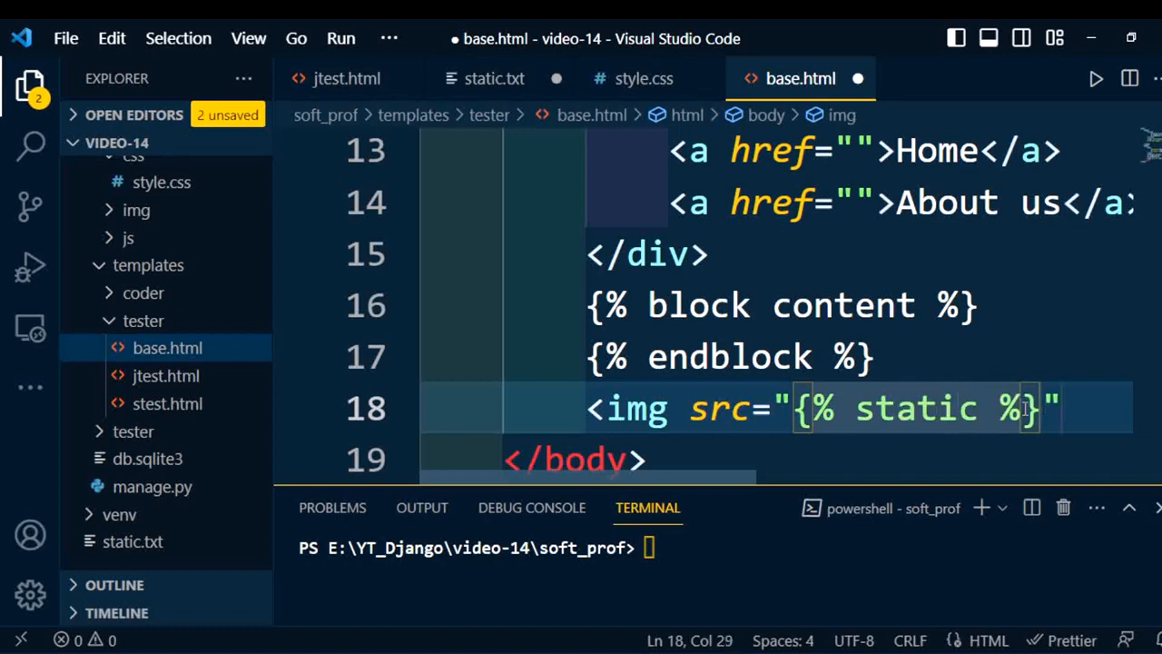
Set the image source to {% static 'img/test1.jpg' %} and save base.html
{"action": "type", "text": "'im'"}
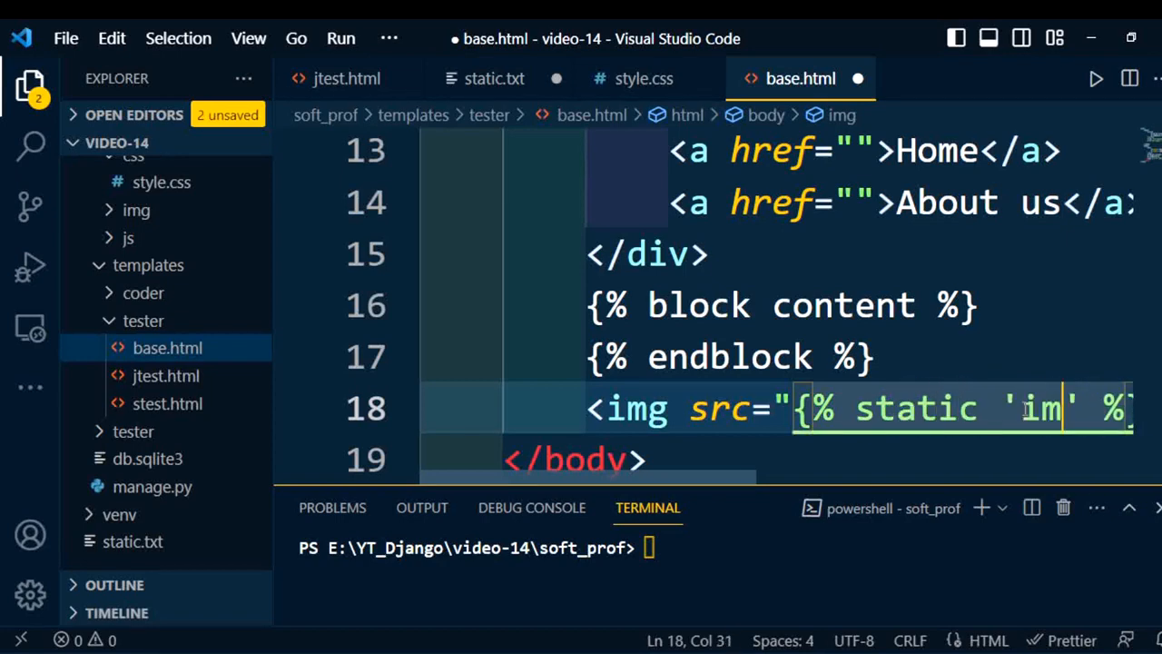
{"action": "type", "text": "g/"}
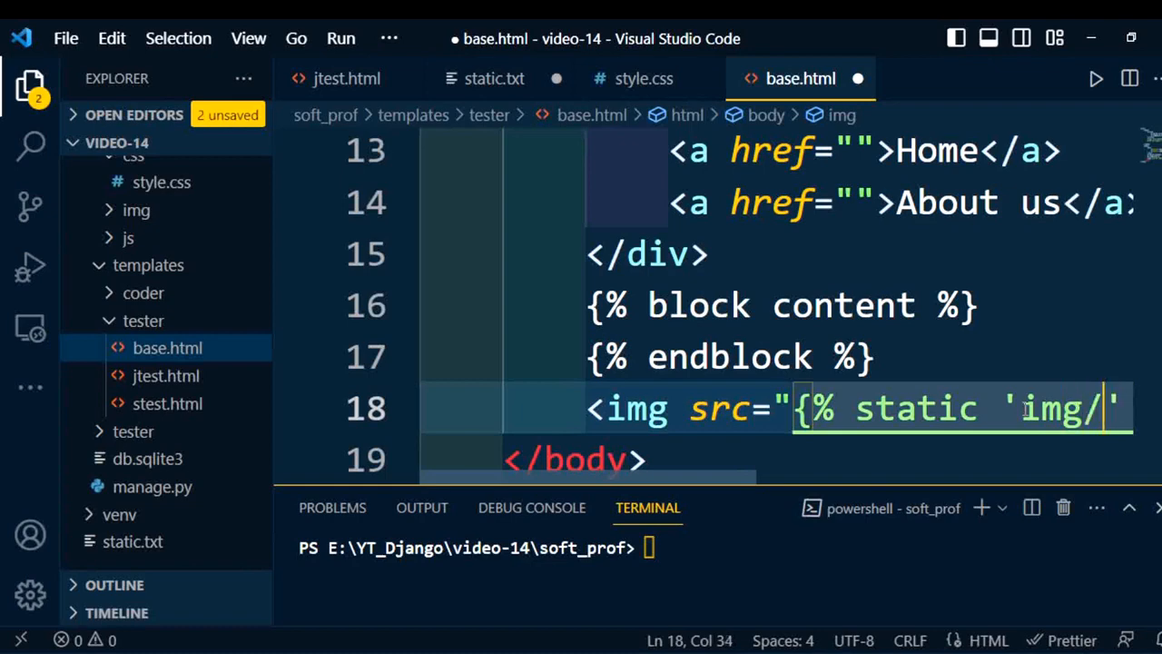
{"action": "type", "text": "test"}
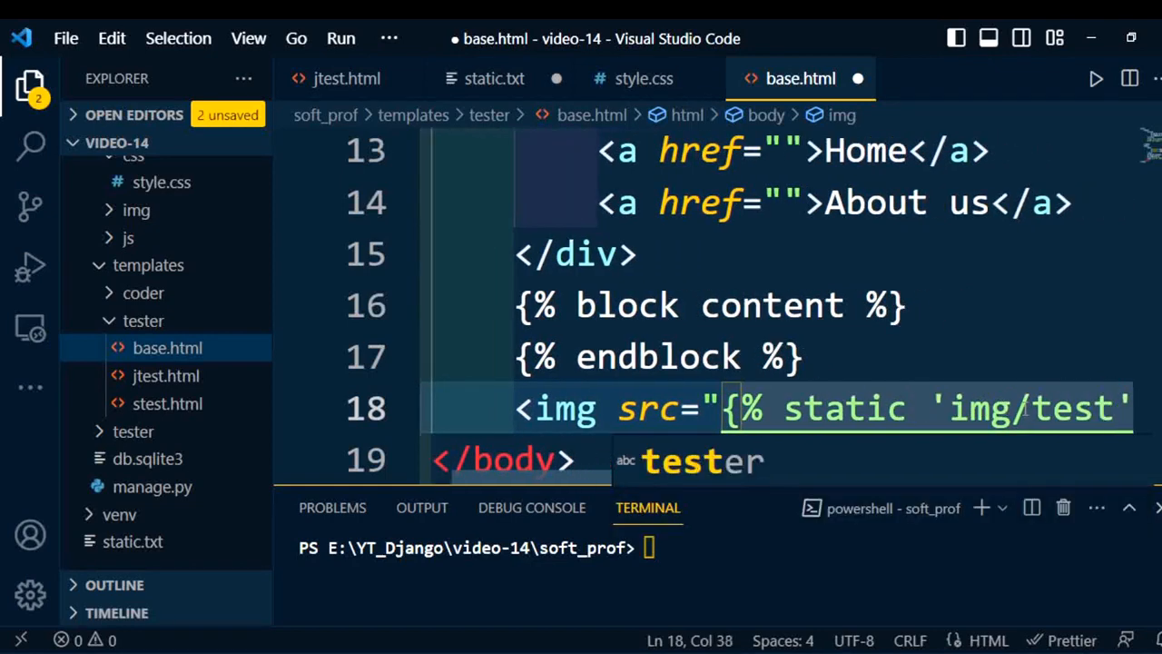
{"action": "type", "text": "1."}
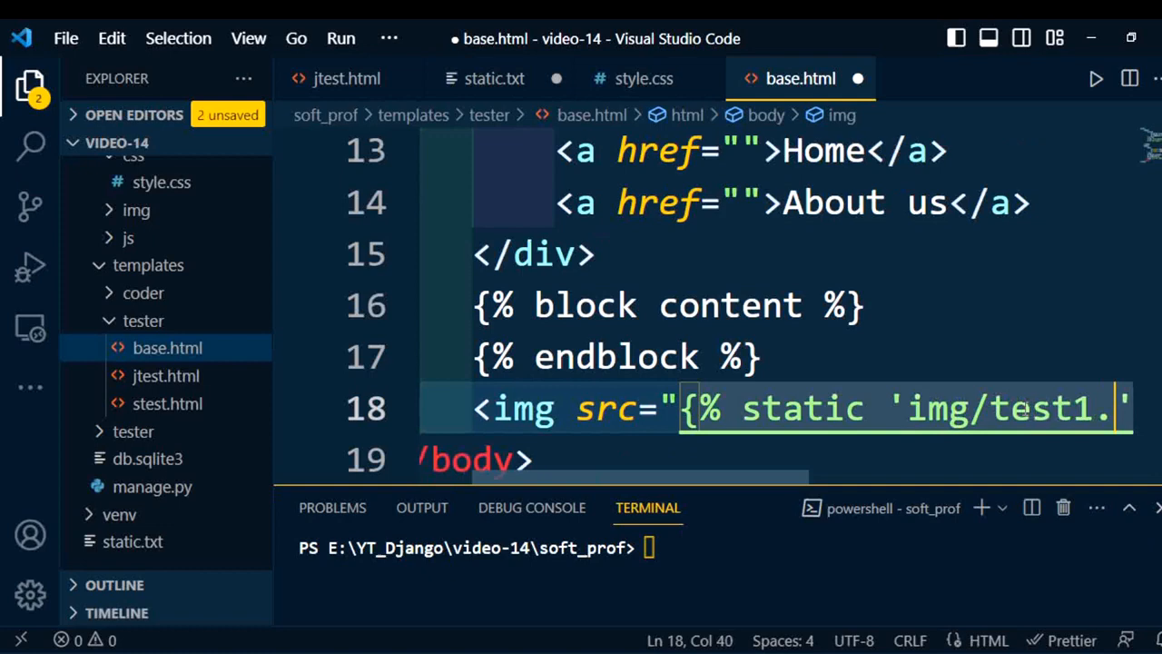
{"action": "type", "text": "jpg'"}
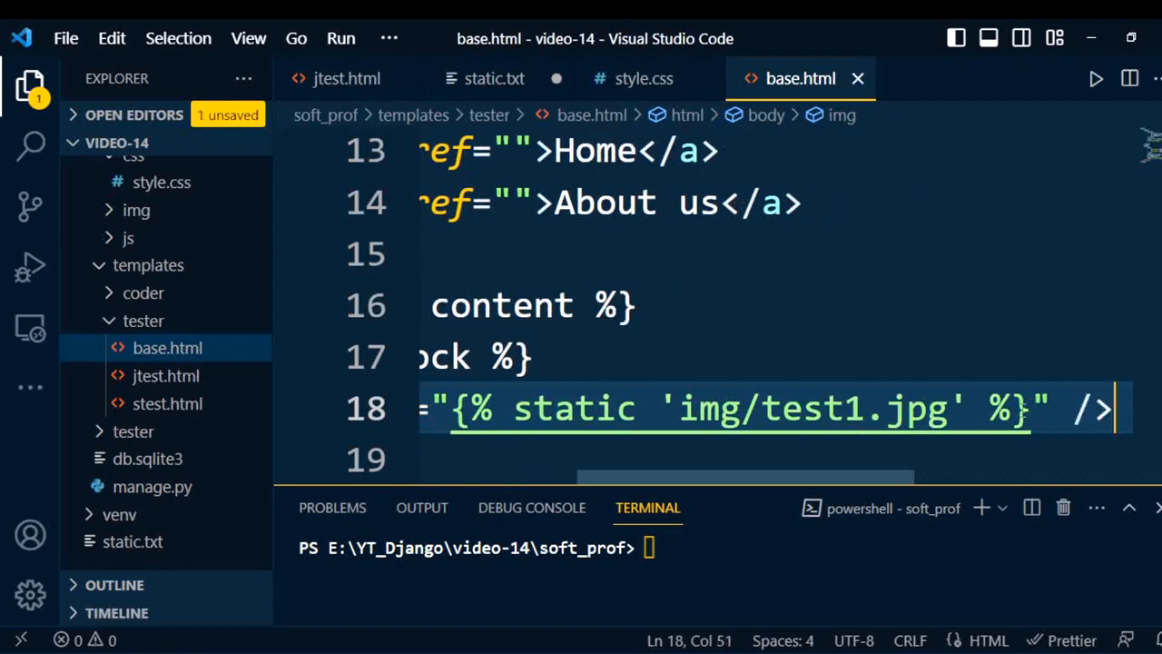
Scroll the editor back left and show jtest.html, which extends tester/base.html
{"action": "scroll", "scroll_direction": "left", "scroll_amount": 3}
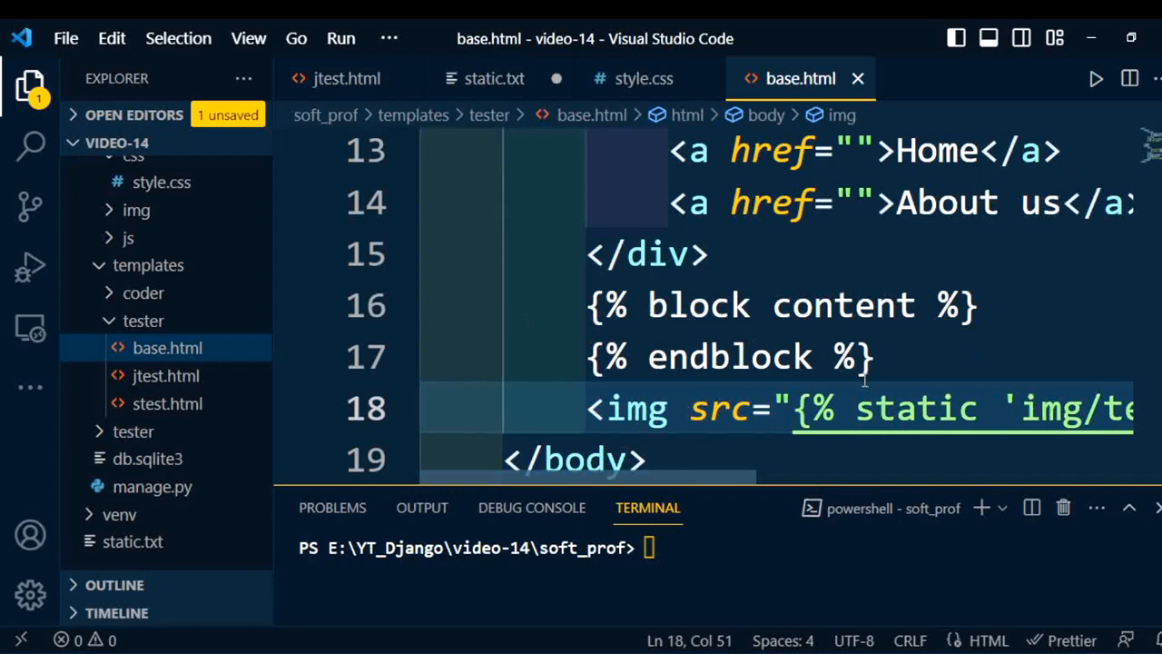
{"action": "mouse_move", "coordinate": [336, 78]}
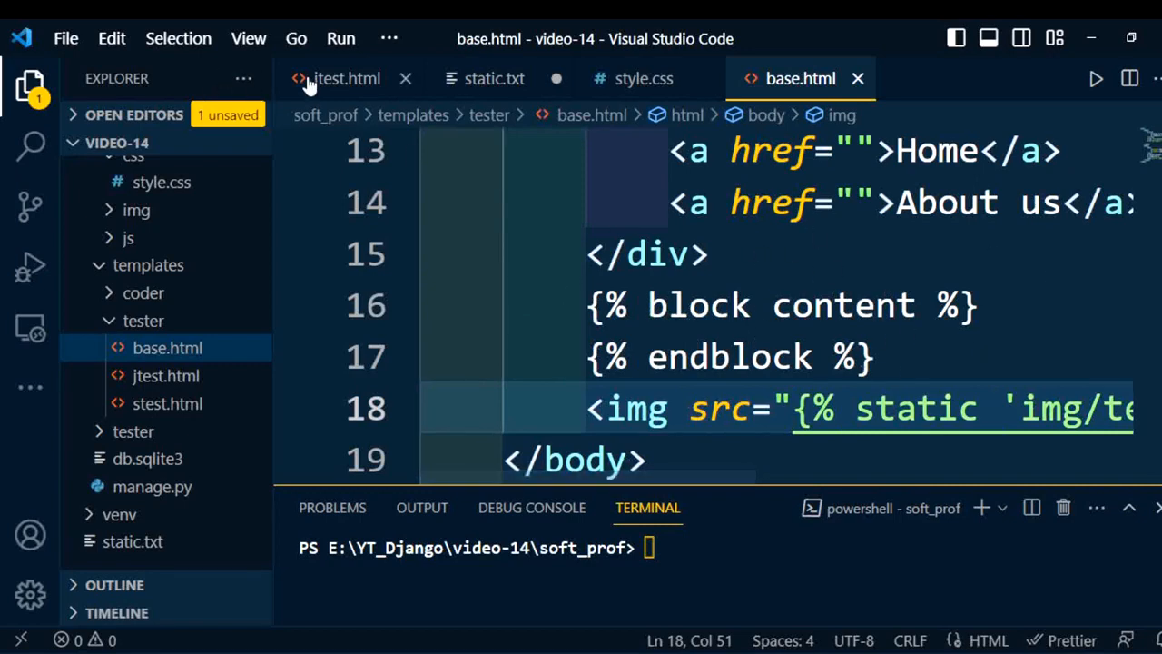
{"action": "left_click", "coordinate": [345, 78]}
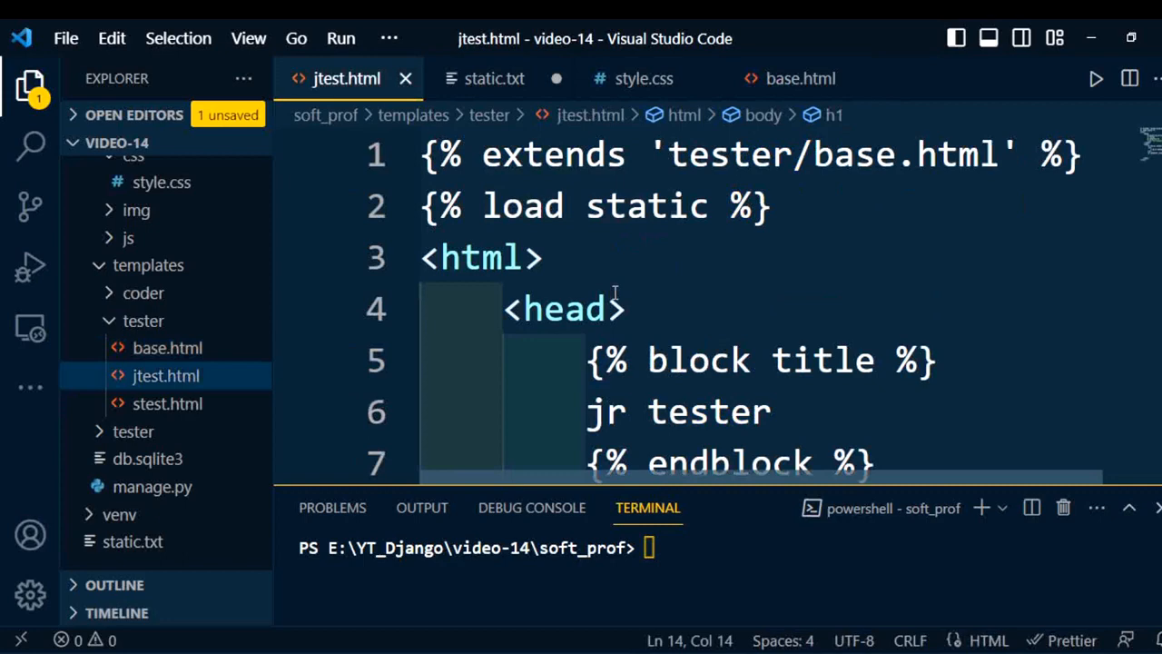
{"action": "mouse_move", "coordinate": [670, 309]}
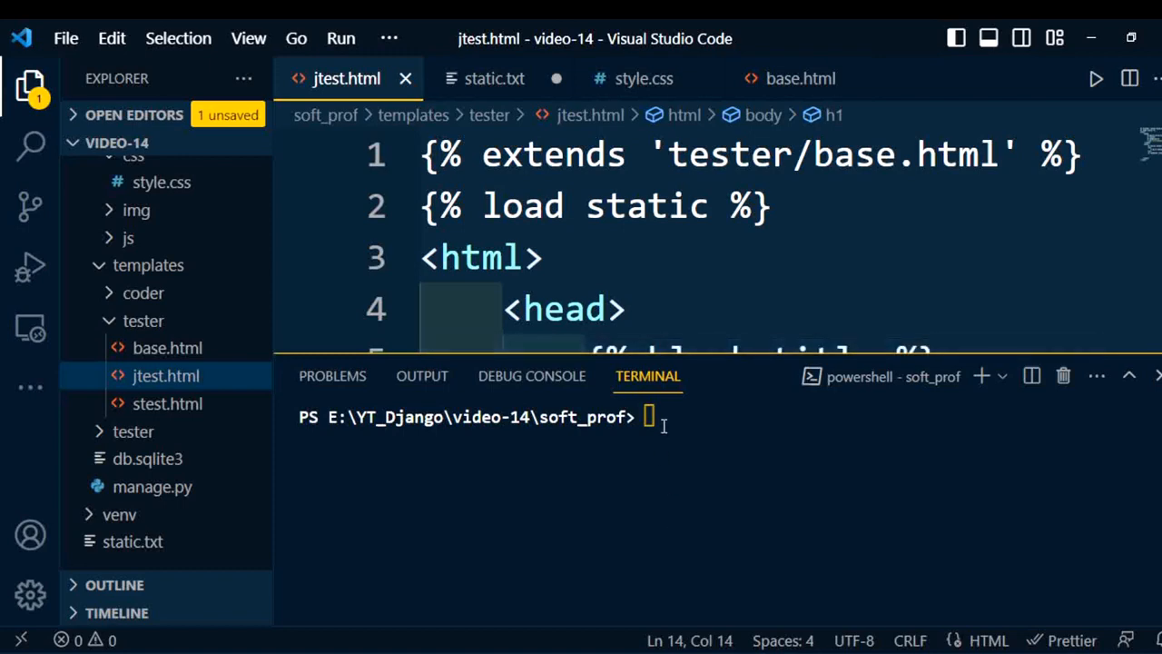
Run python manage.py runserver in the terminal to start the Django server
{"action": "type", "text": "python m"}
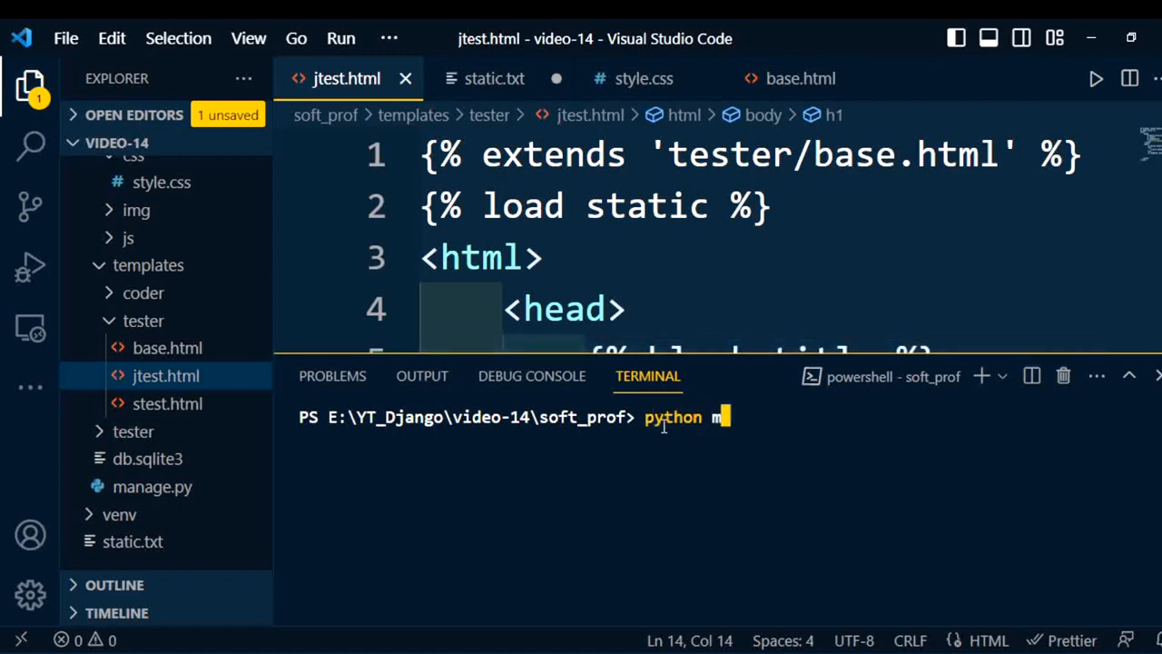
{"action": "type", "text": "anage.py"}
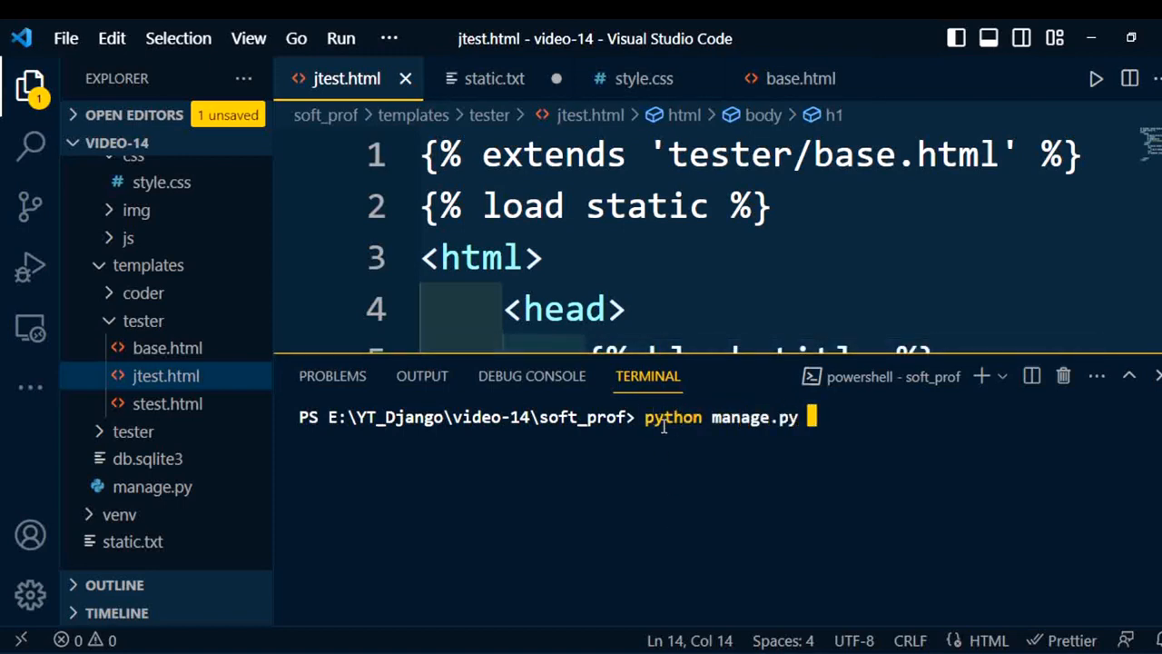
{"action": "type", "text": "runserver"}
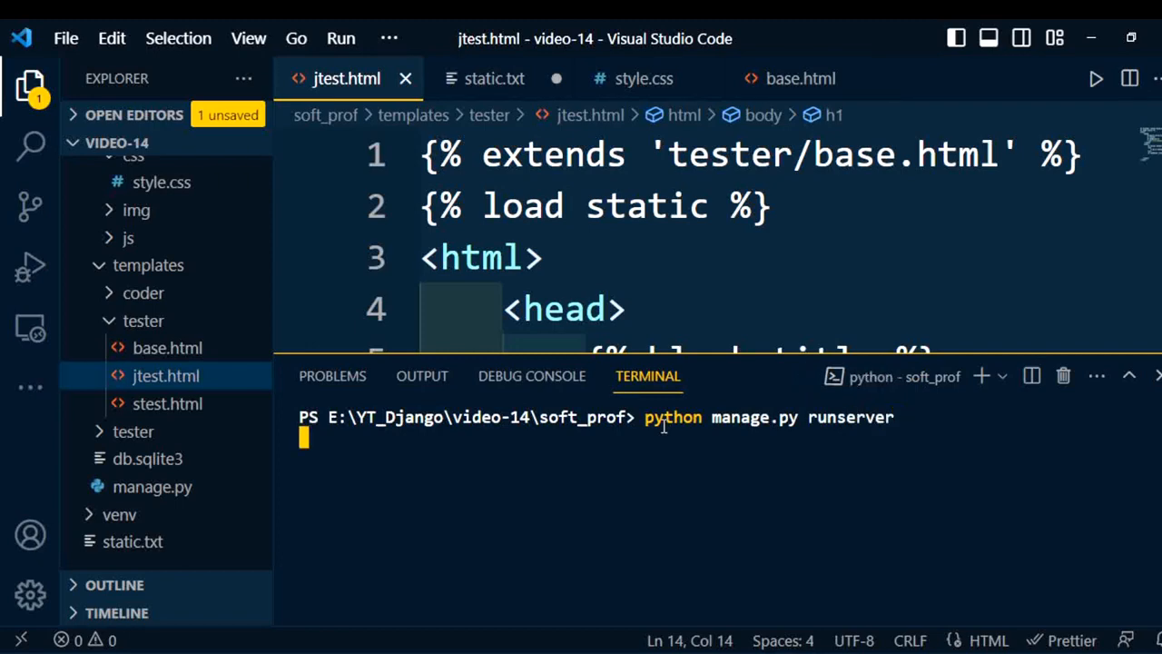
{"action": "mouse_move", "coordinate": [658, 506]}
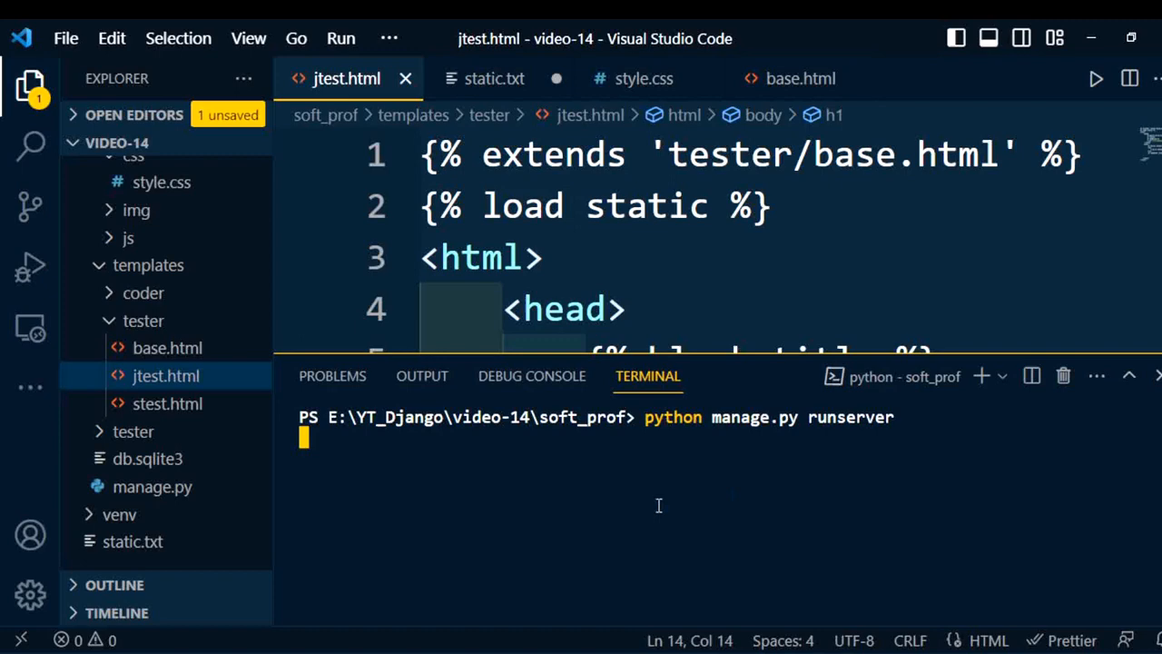
{"action": "key", "text": "Return"}
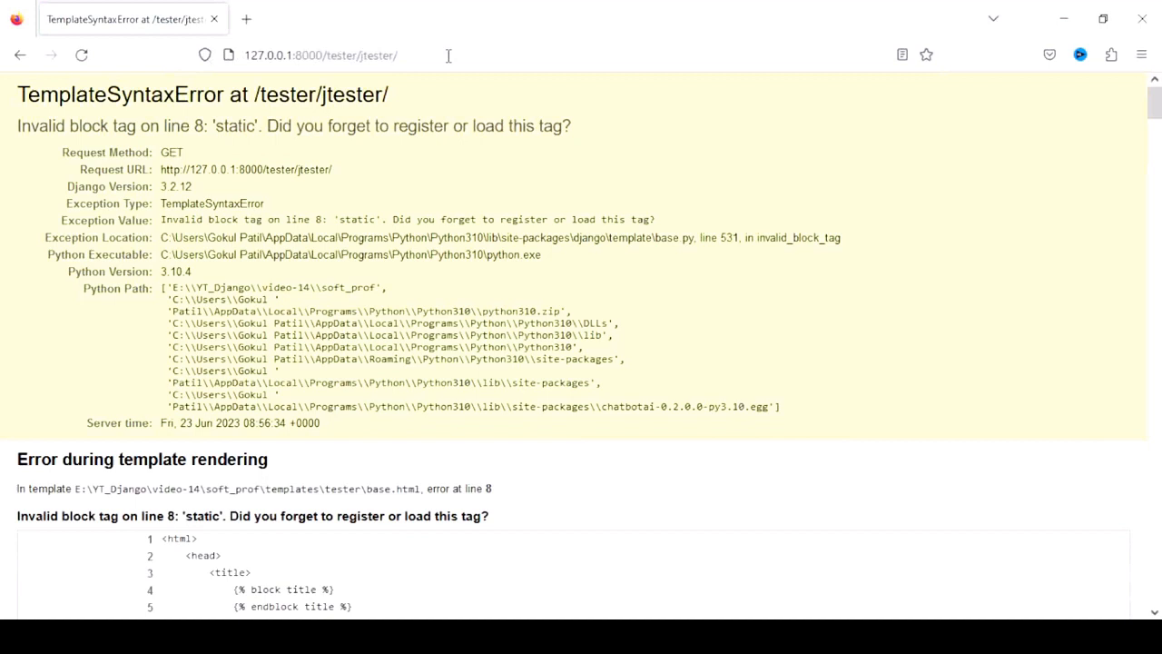
{"action": "mouse_move", "coordinate": [318, 168]}
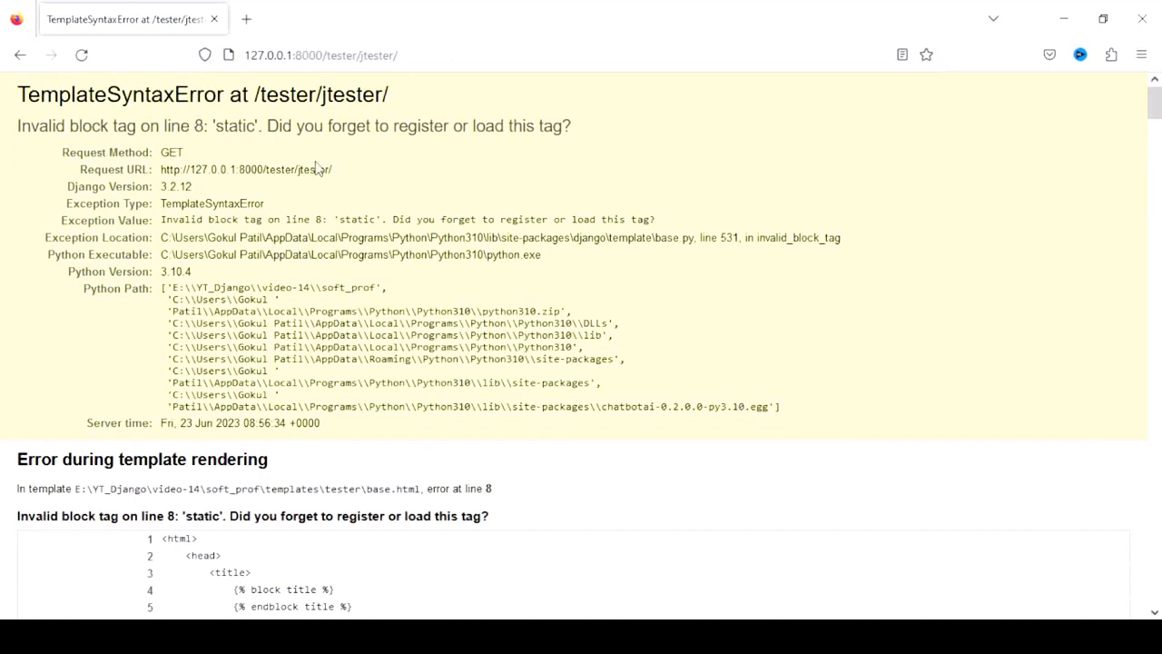
Highlight the 'Did you forget to register or load this tag?' hint on the error page
{"action": "left_click_drag", "start_coordinate": [267, 125], "coordinate": [531, 125]}
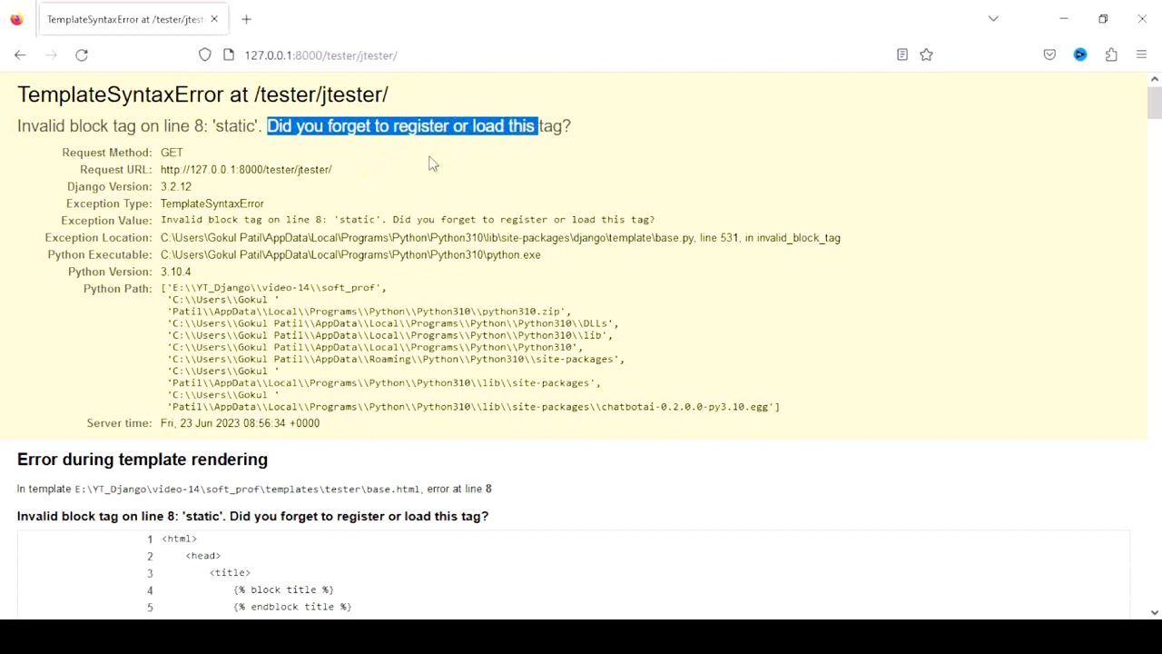
{"action": "mouse_move", "coordinate": [476, 592]}
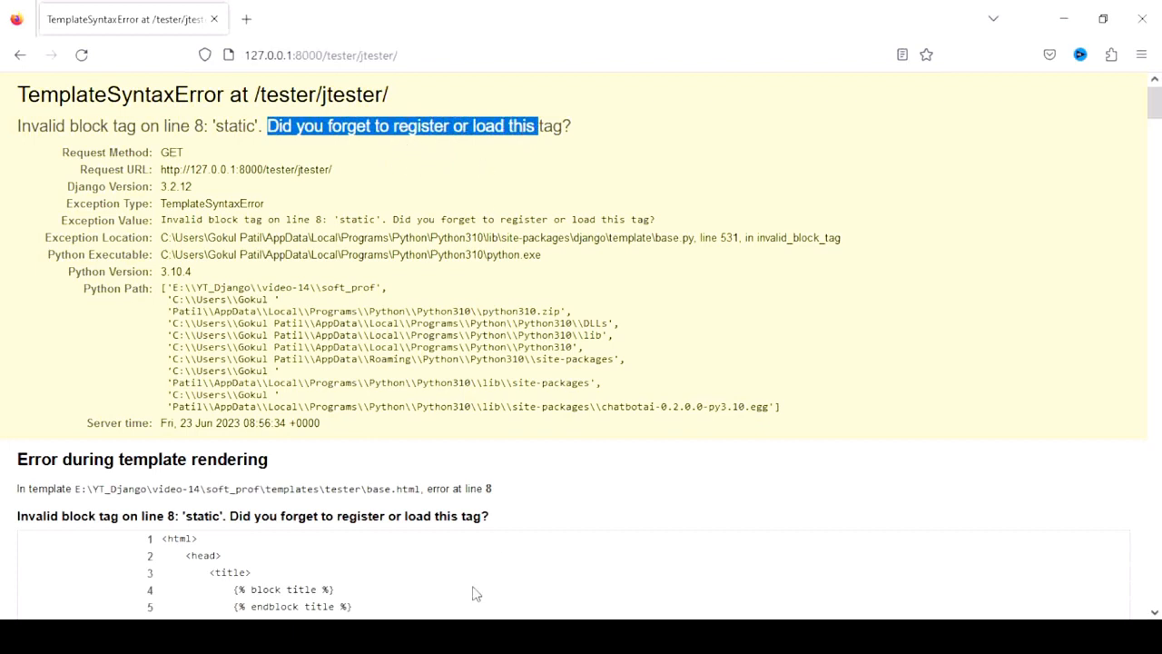
{"action": "mouse_move", "coordinate": [562, 269]}
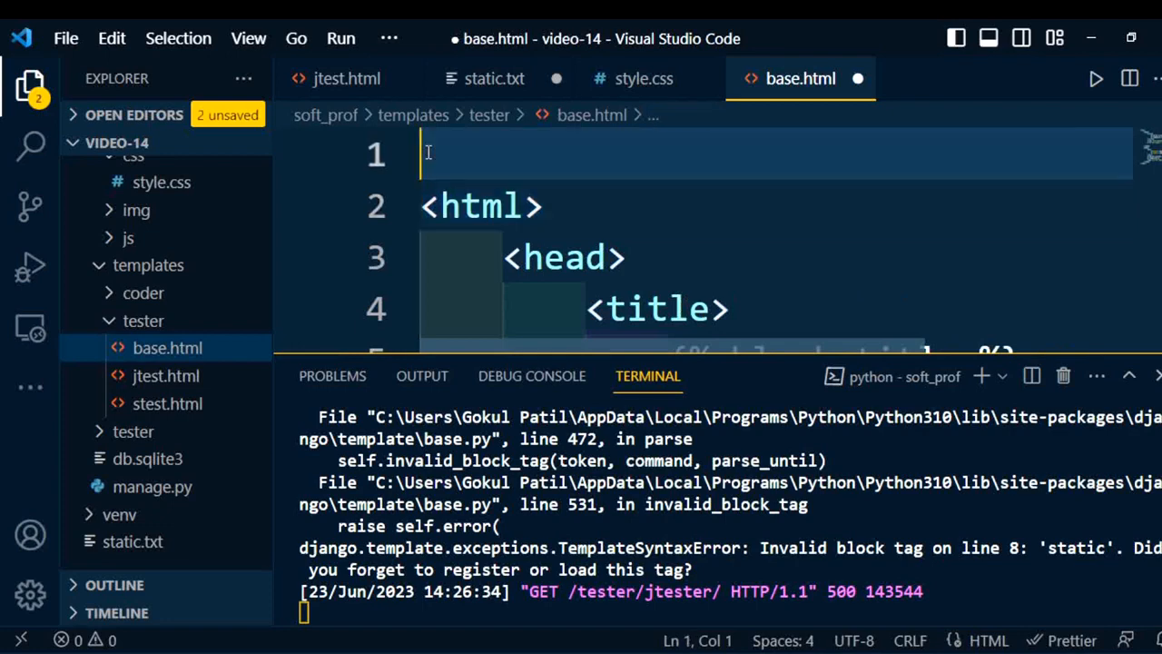
Type {% load static %} as the new first line of base.html
{"action": "type", "text": "{}"}
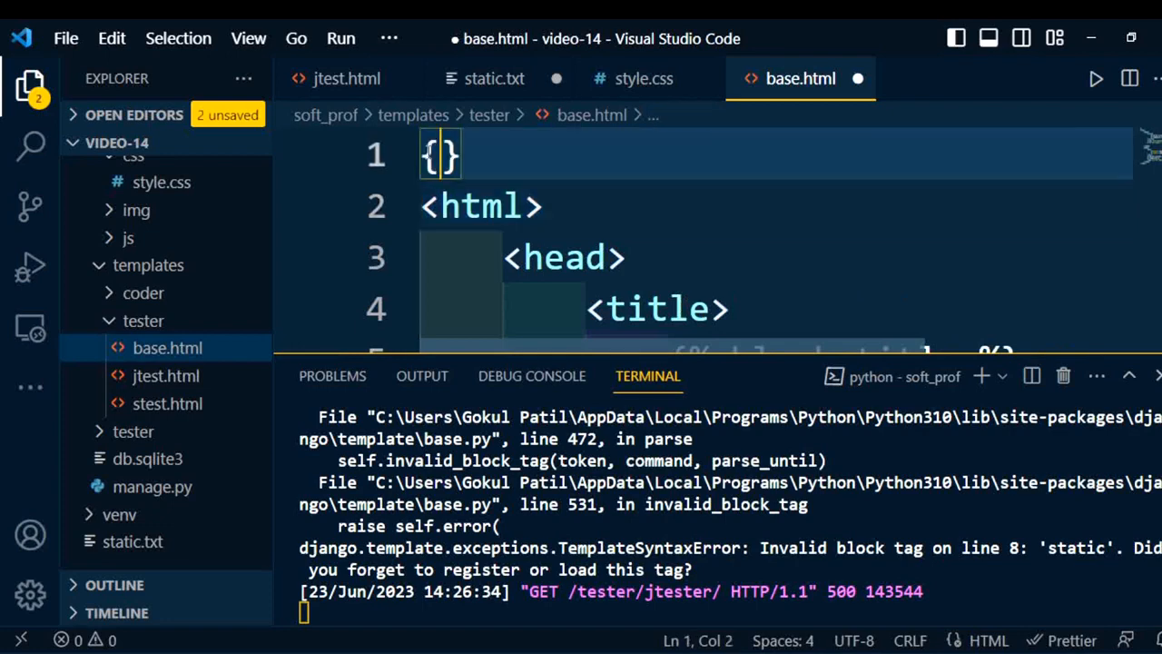
{"action": "type", "text": "% %"}
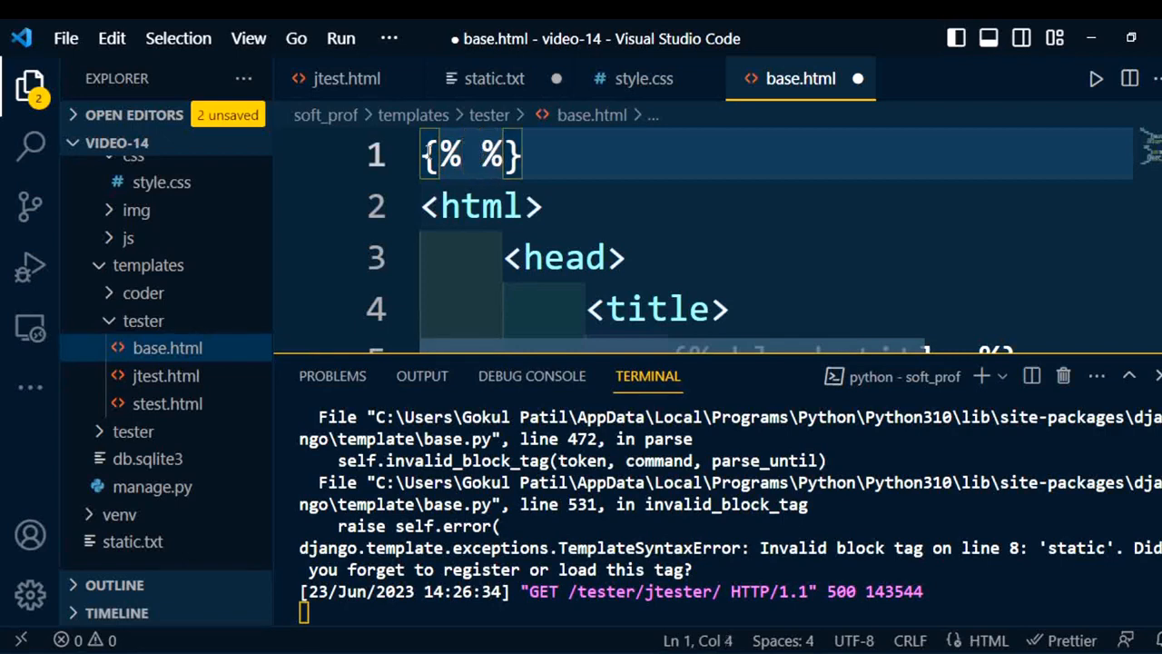
{"action": "type", "text": "load stati"}
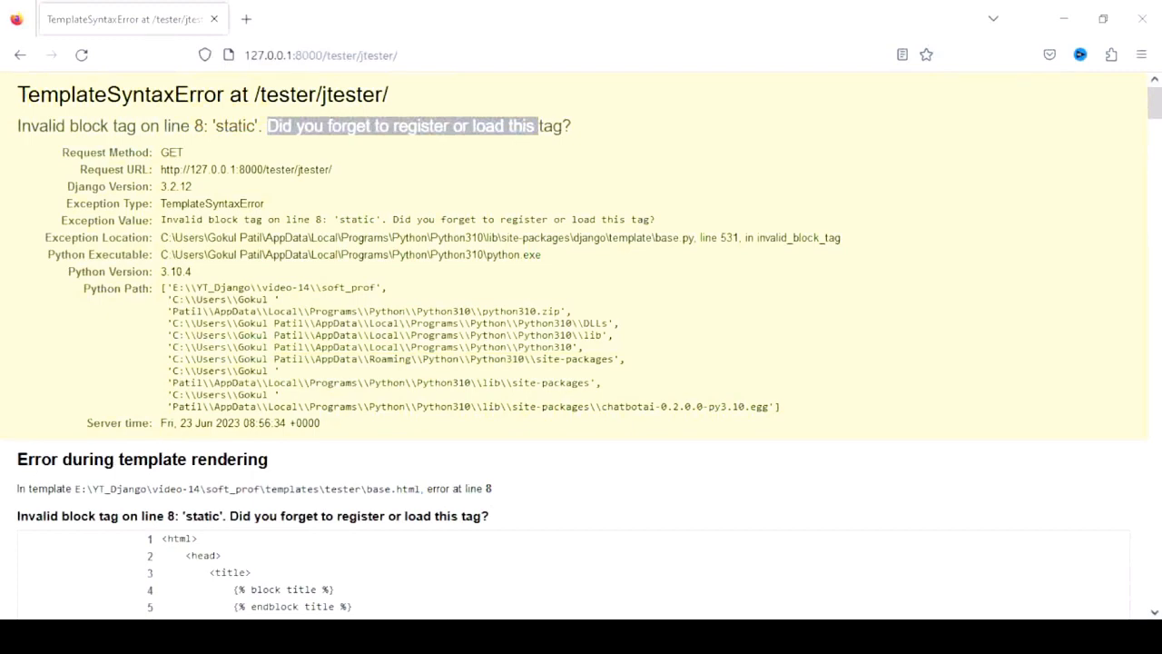
Reload 127.0.0.1:8000/tester/jtester/ to see the cyan background and banner image
{"action": "left_click", "coordinate": [320, 54]}
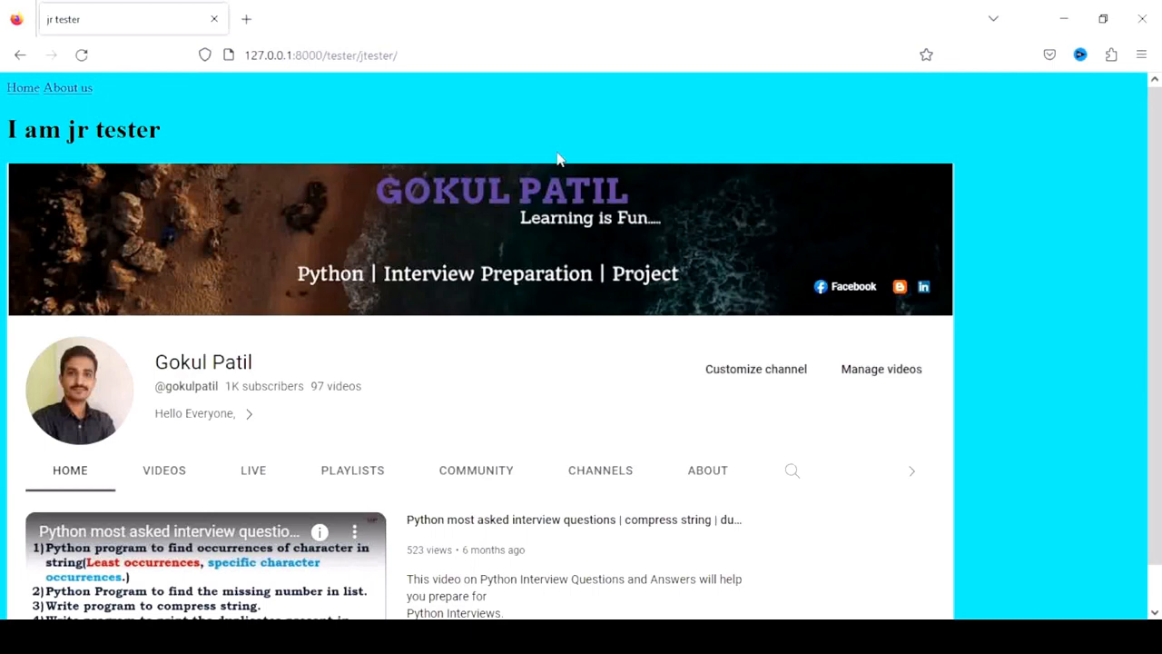
{"action": "mouse_move", "coordinate": [309, 301]}
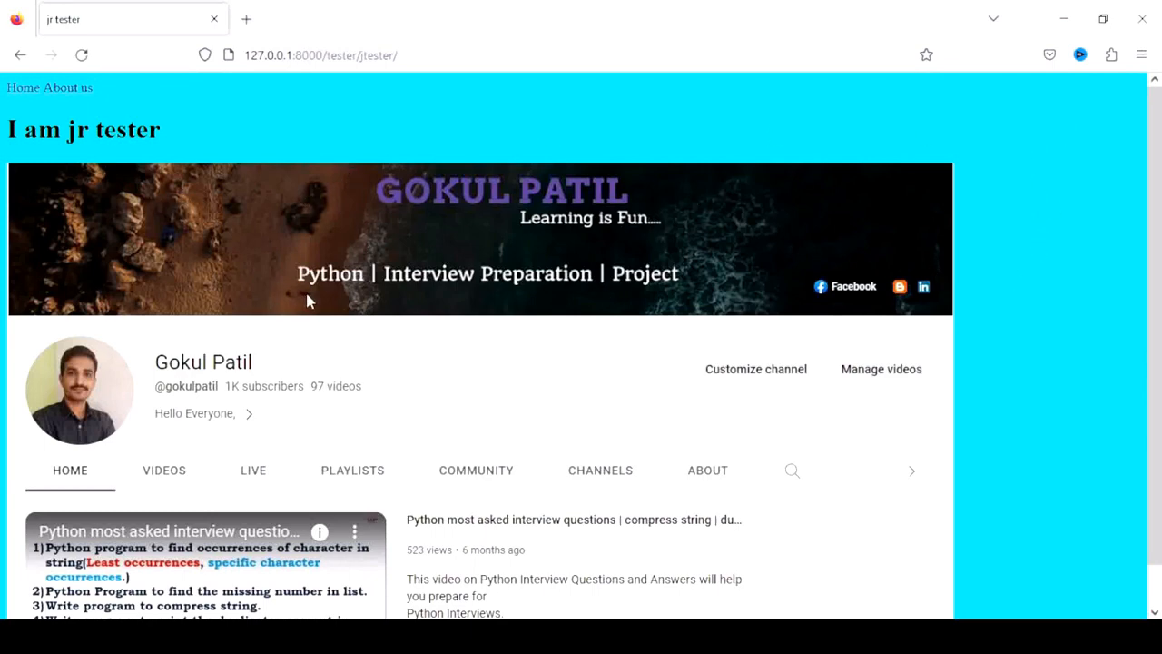
{"action": "mouse_move", "coordinate": [422, 225]}
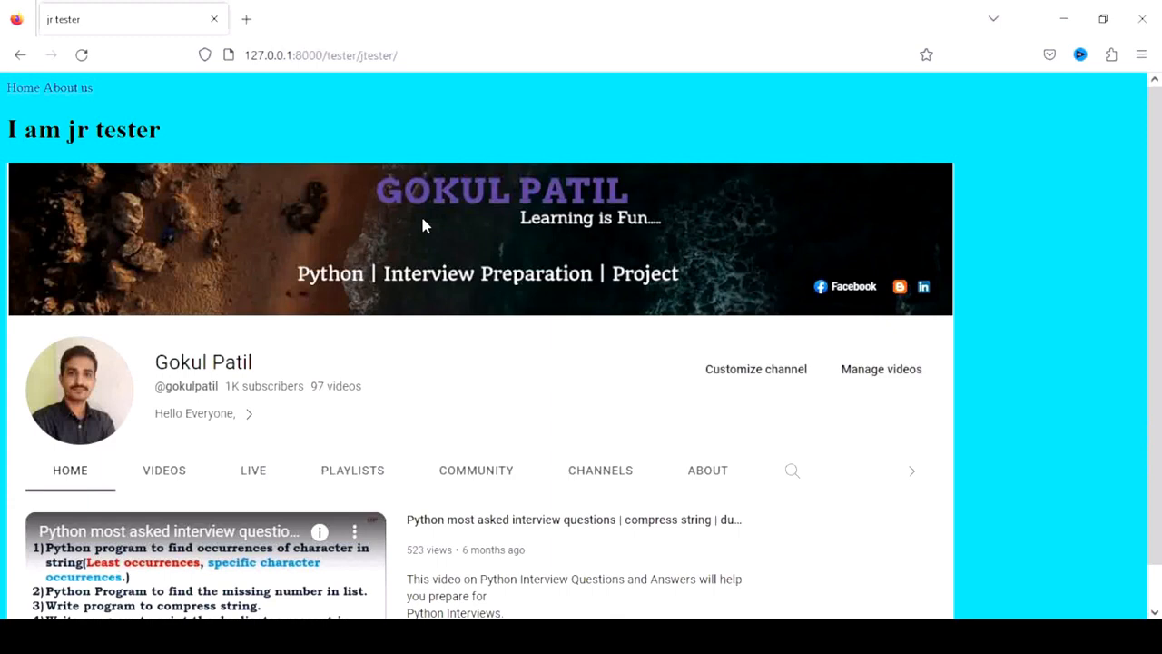
{"action": "mouse_move", "coordinate": [624, 194]}
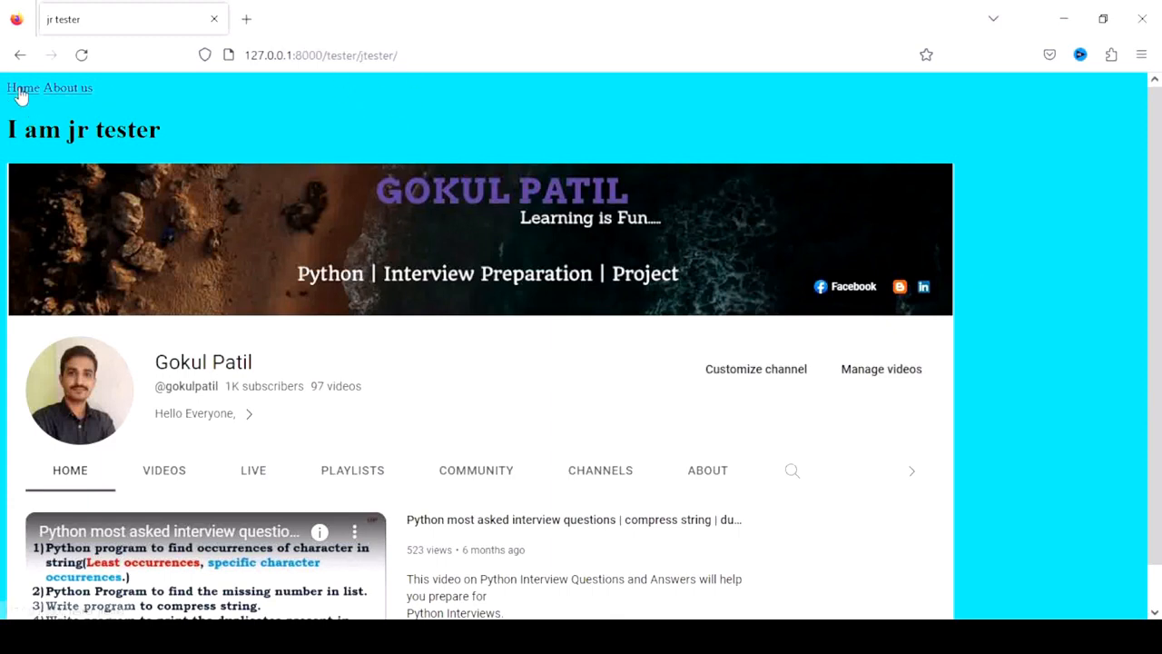
{"action": "mouse_move", "coordinate": [1039, 243]}
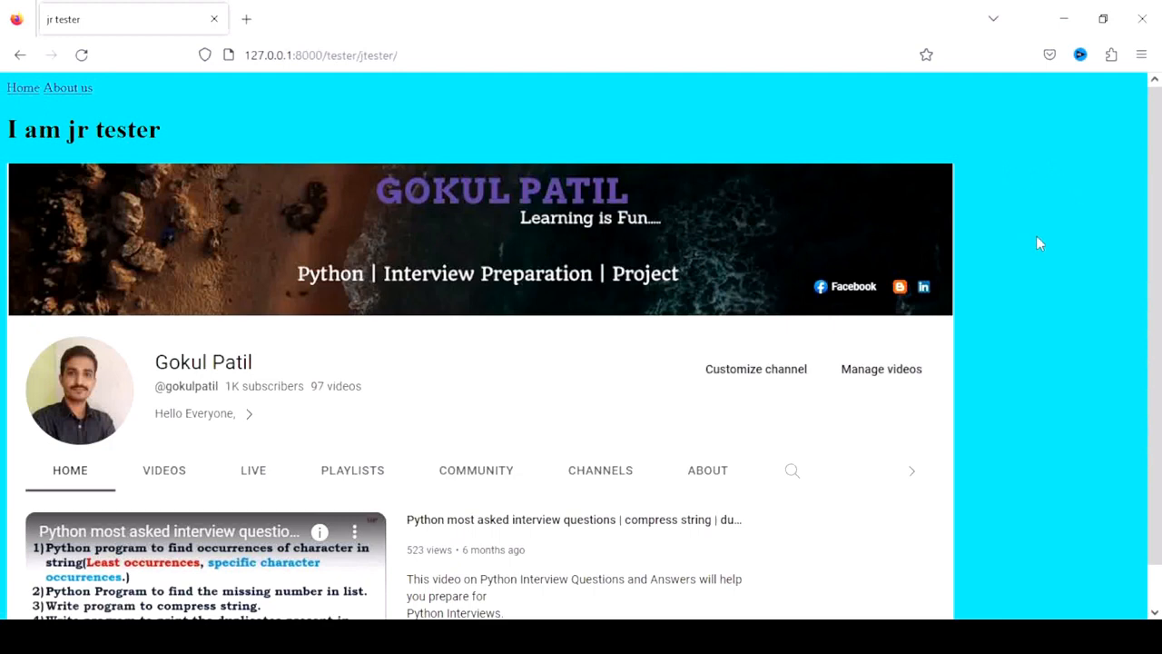
{"action": "mouse_move", "coordinate": [758, 353]}
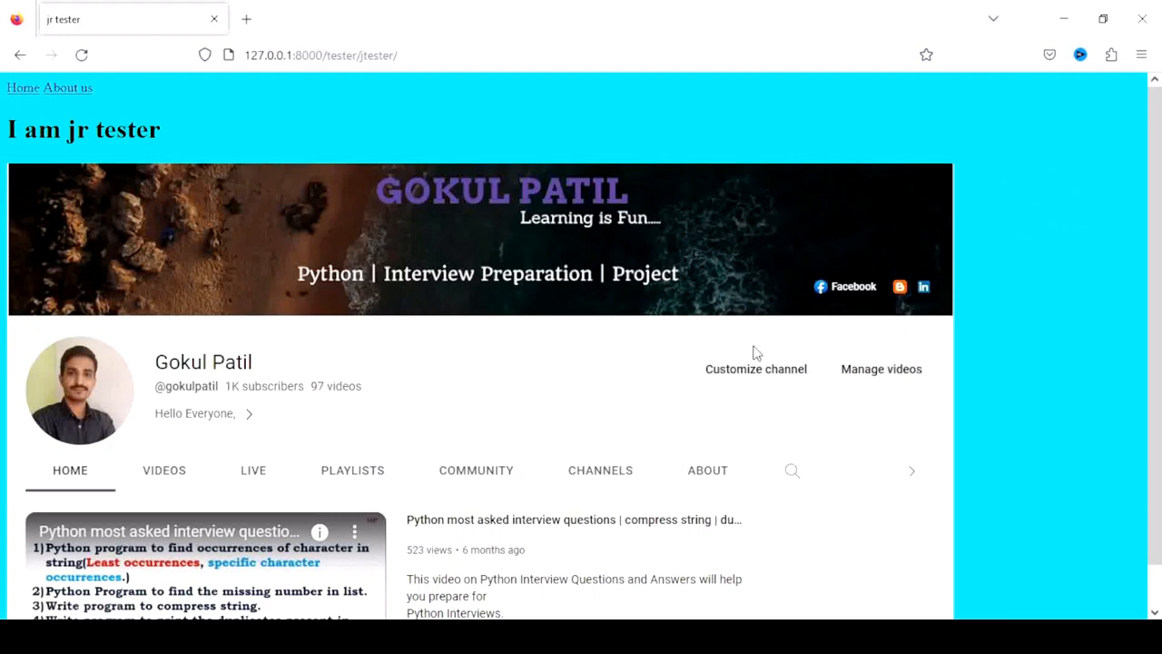
{"action": "mouse_move", "coordinate": [621, 374]}
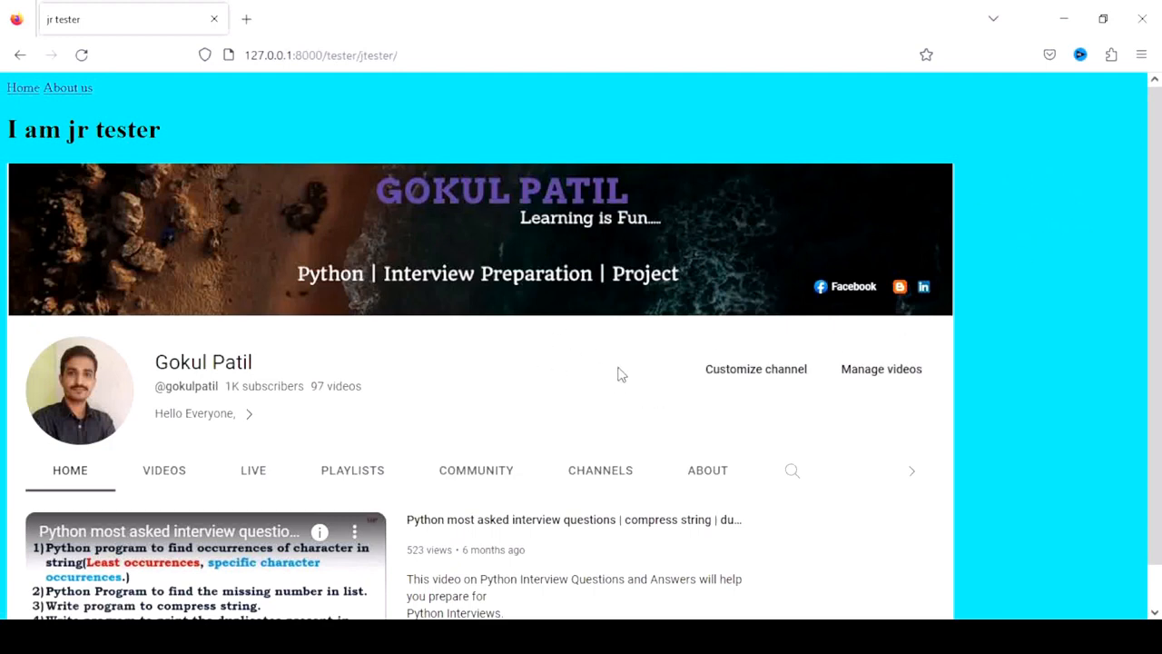